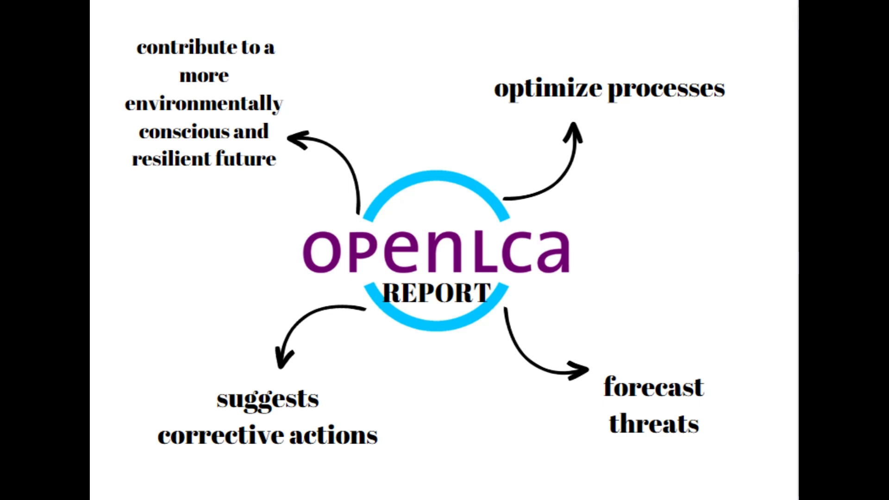
Advance past the intro slide to the openLCA main window with its Welcome page
{"action": "key", "text": "Right"}
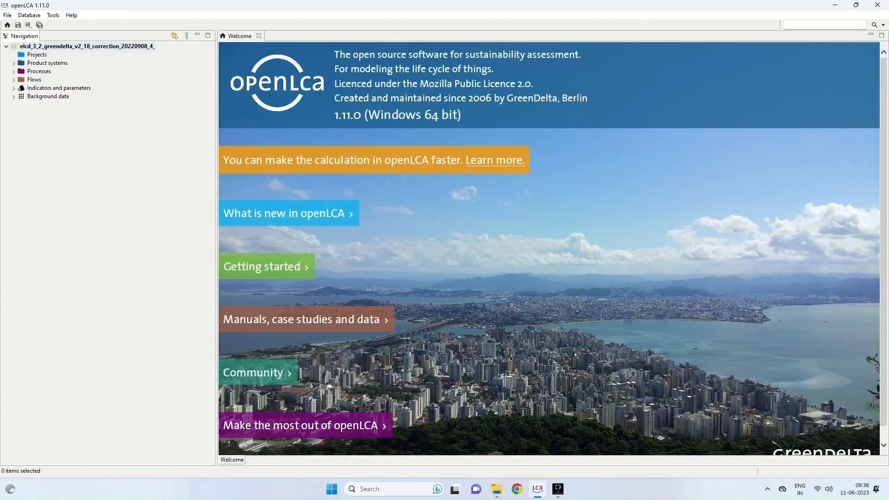
Show the PET bottle Production product system's model graph, then select the Projects folder
{"action": "left_click", "coordinate": [14, 63]}
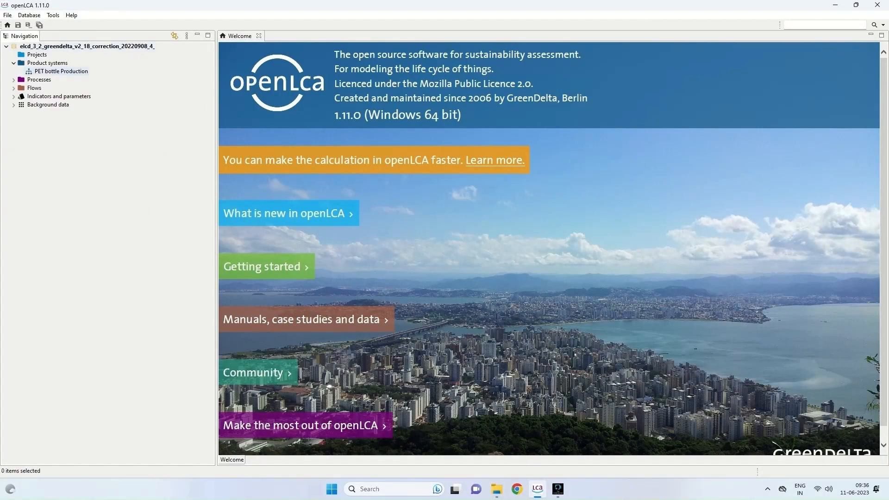
{"action": "mouse_move", "coordinate": [62, 71]}
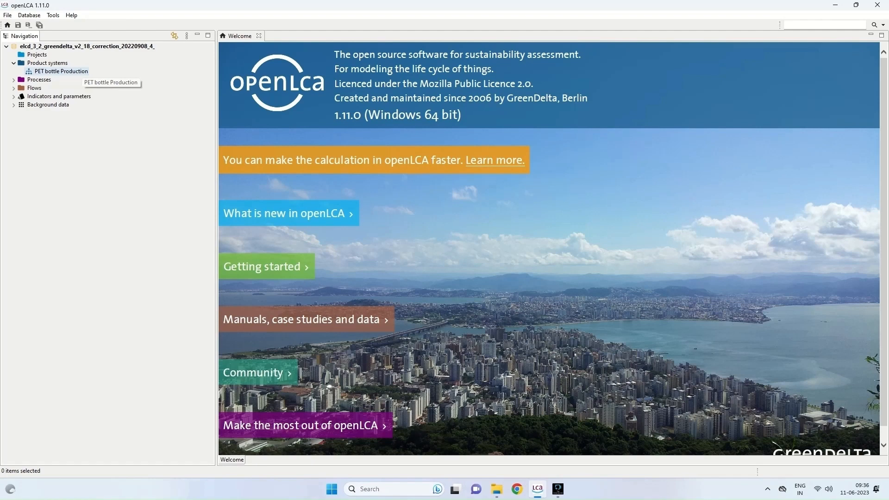
{"action": "double_click", "coordinate": [60, 72]}
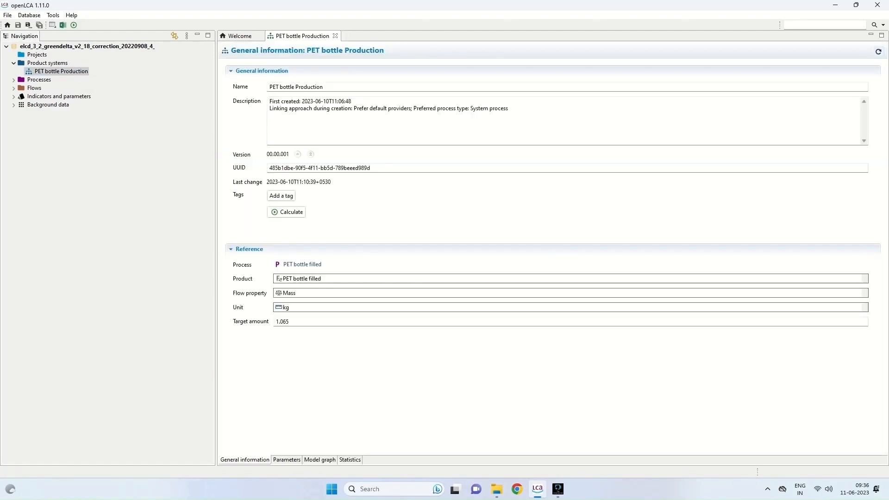
{"action": "left_click", "coordinate": [320, 460]}
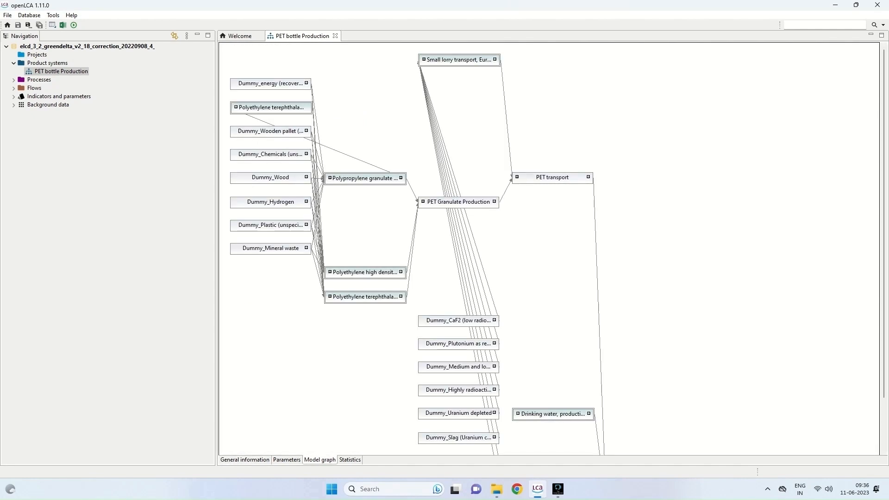
{"action": "left_click", "coordinate": [36, 55]}
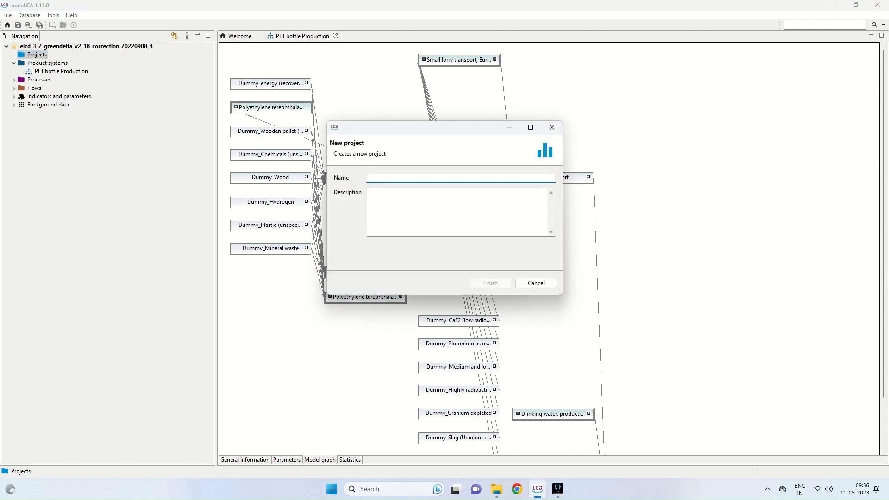
Name the new project 'PET bottle report' and finish creating it
{"action": "type", "text": "P"}
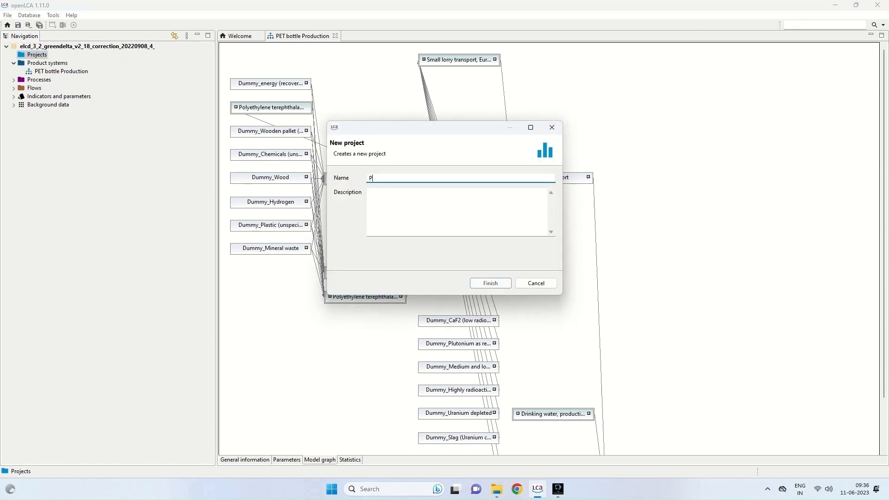
{"action": "type", "text": "ET b"}
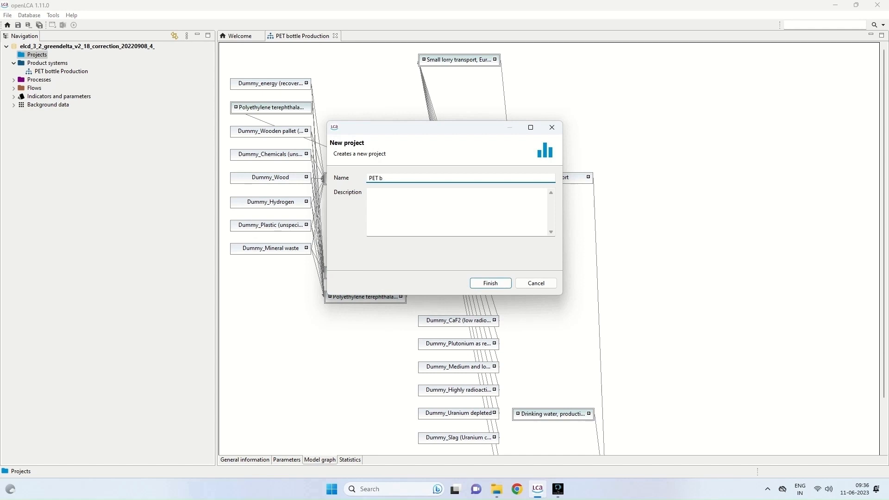
{"action": "type", "text": "ottle"}
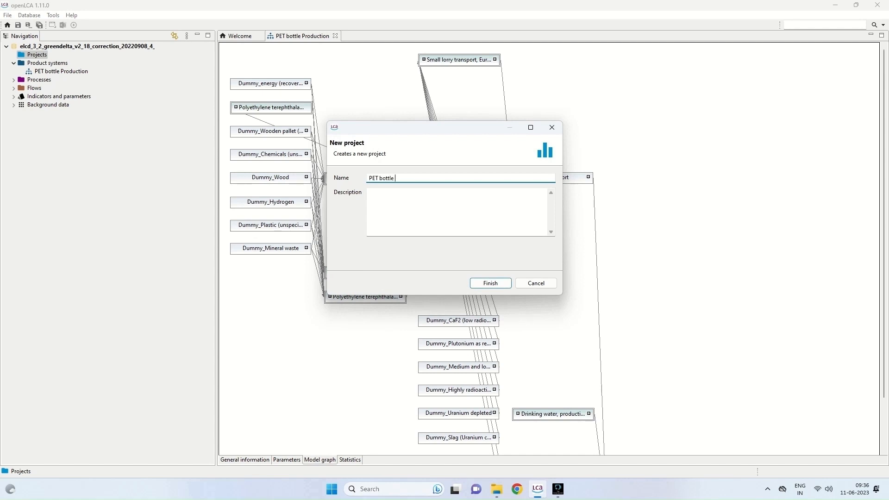
{"action": "type", "text": "report"}
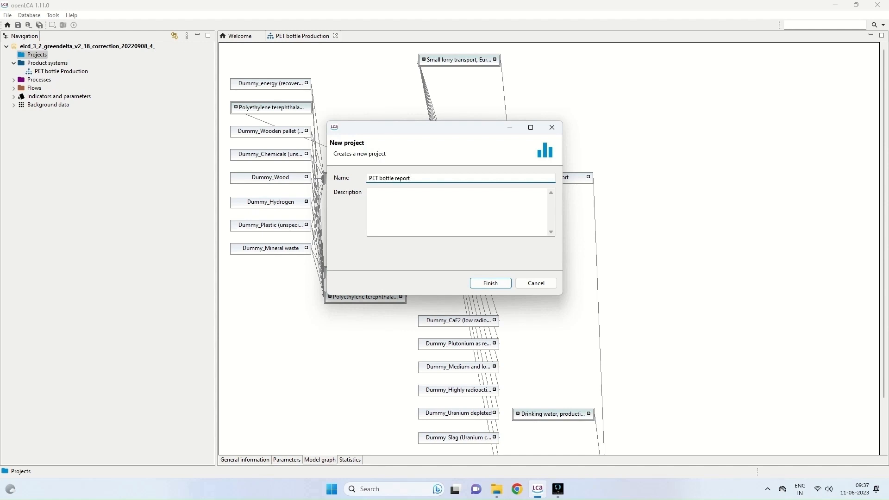
{"action": "left_click", "coordinate": [489, 284]}
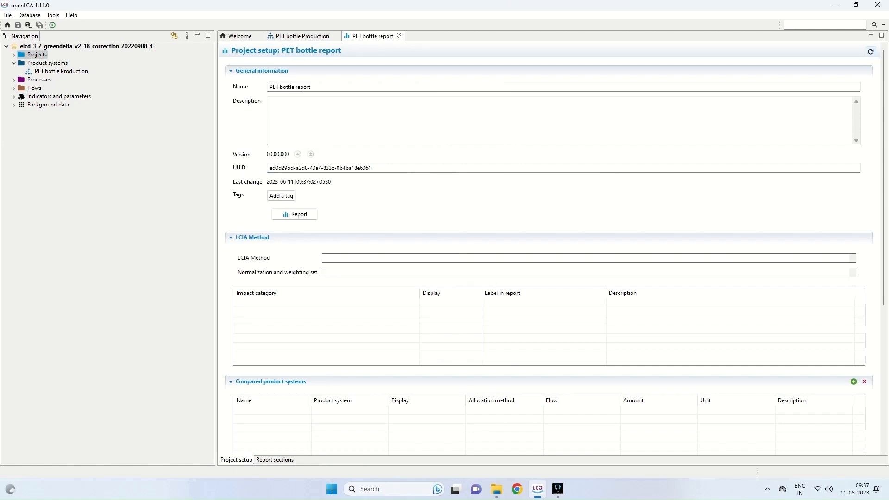
{"action": "mouse_move", "coordinate": [45, 63]}
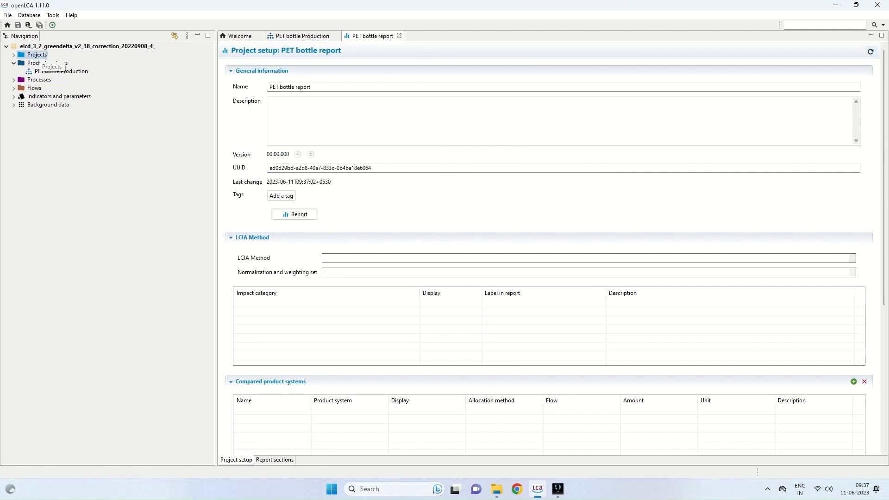
{"action": "right_click", "coordinate": [36, 55]}
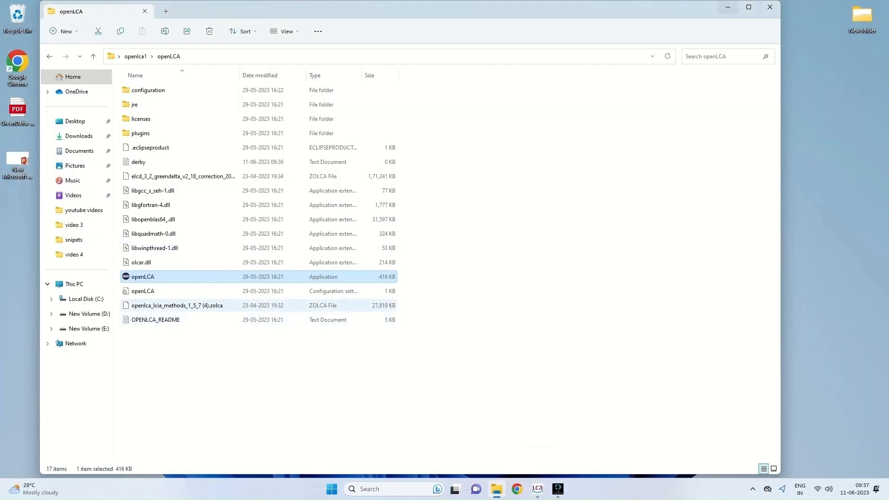
{"action": "mouse_move", "coordinate": [176, 305]}
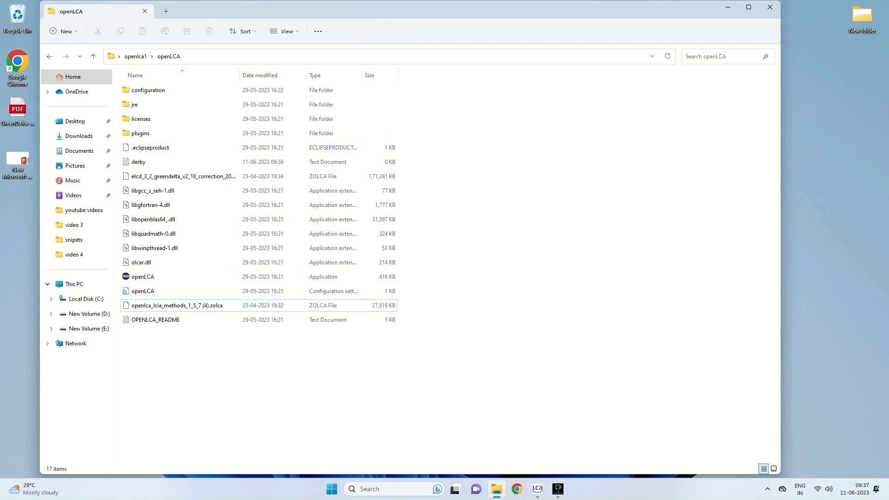
{"action": "mouse_move", "coordinate": [537, 488]}
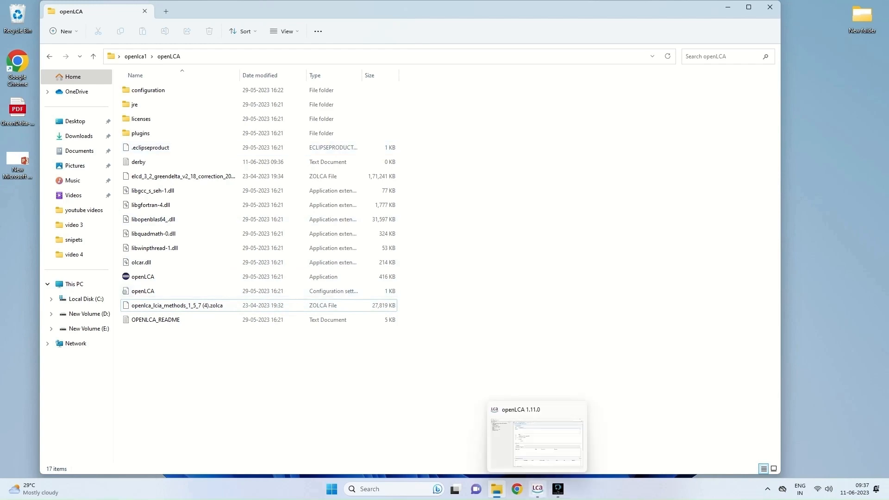
Return from File Explorer to the openLCA window via the taskbar
{"action": "left_click", "coordinate": [536, 435]}
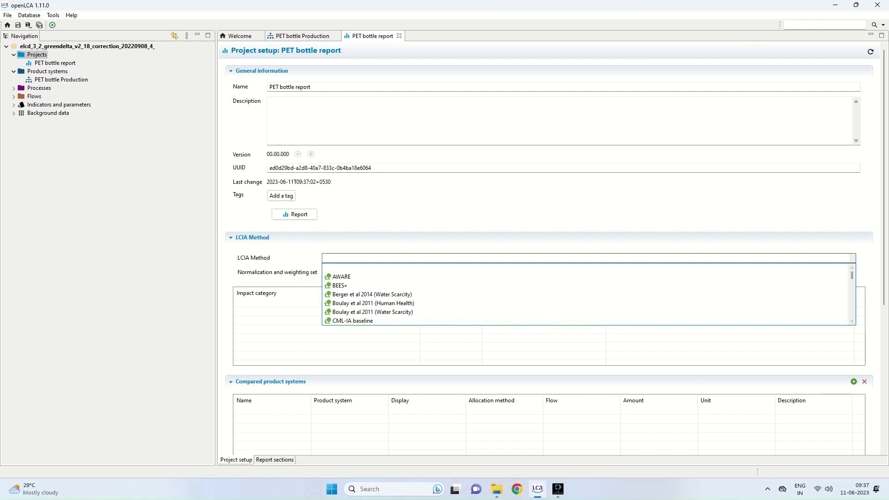
Choose CML-IA baseline as the LCIA method and review its impact category table
{"action": "scroll", "scroll_direction": "down", "scroll_amount": 3}
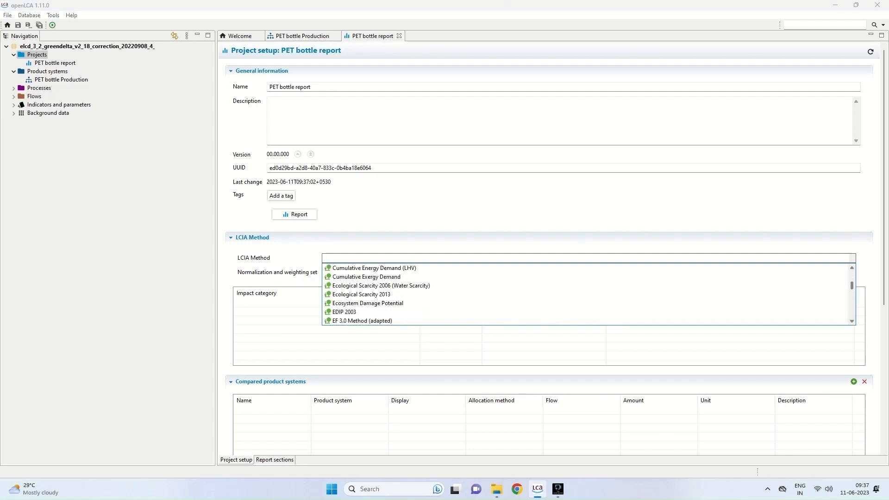
{"action": "scroll", "scroll_direction": "up", "scroll_amount": 3}
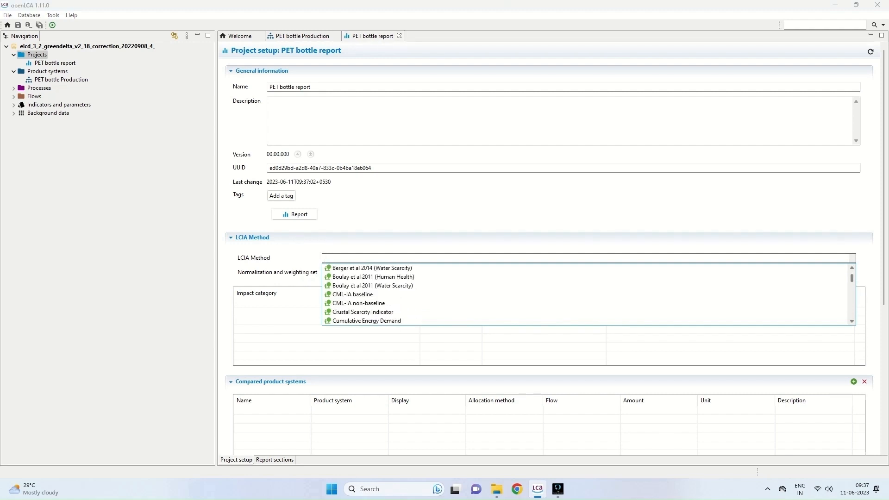
{"action": "mouse_move", "coordinate": [358, 304]}
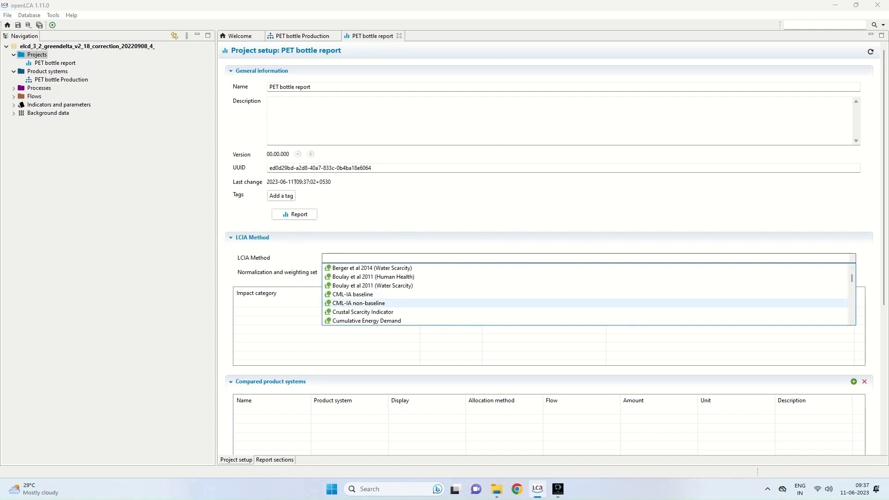
{"action": "left_click", "coordinate": [352, 293]}
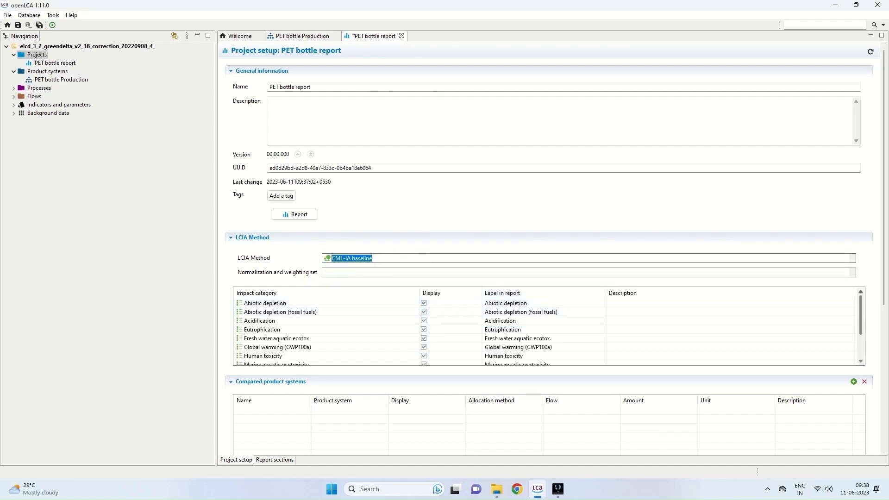
{"action": "scroll", "scroll_direction": "down", "scroll_amount": 3}
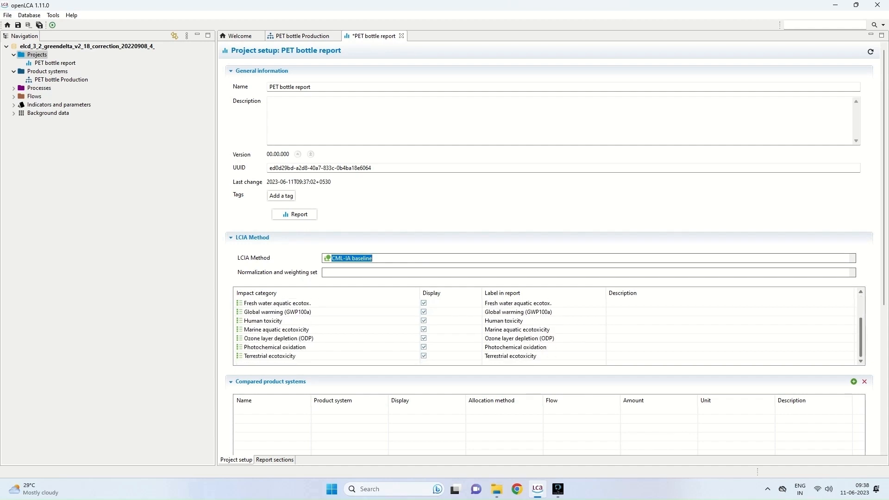
{"action": "scroll", "scroll_direction": "up", "scroll_amount": 3}
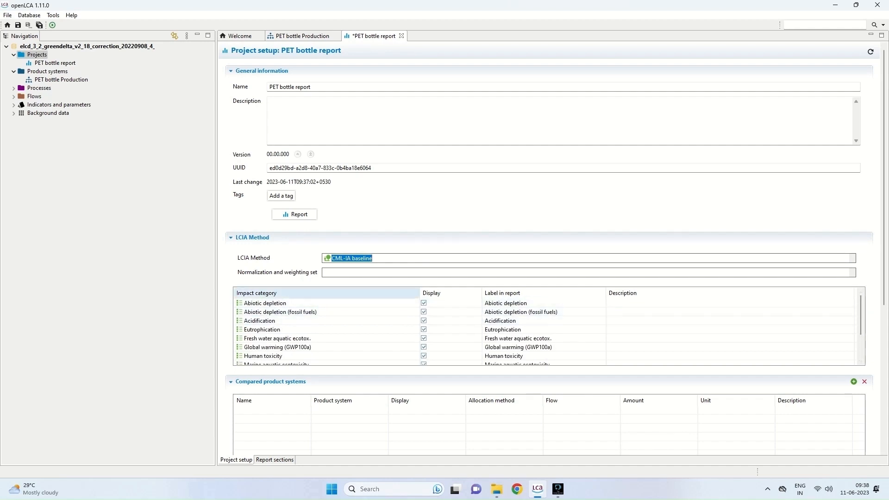
{"action": "left_click", "coordinate": [259, 320]}
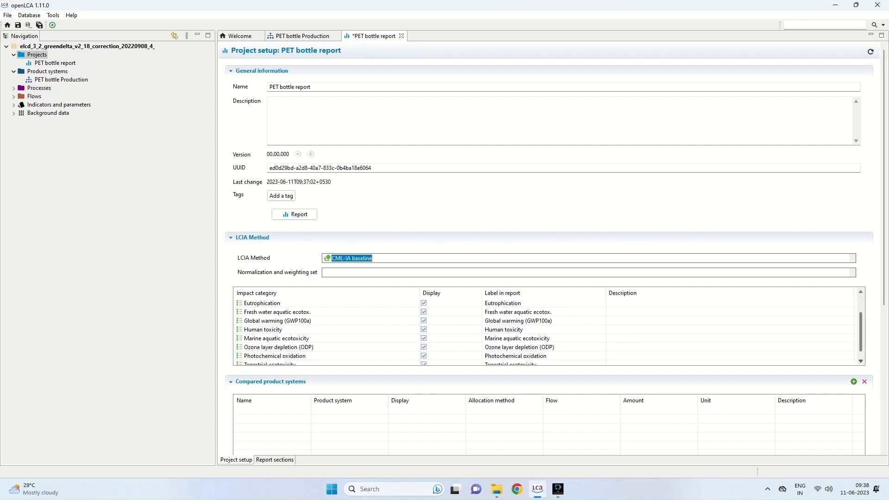
{"action": "scroll", "scroll_direction": "down", "scroll_amount": 3}
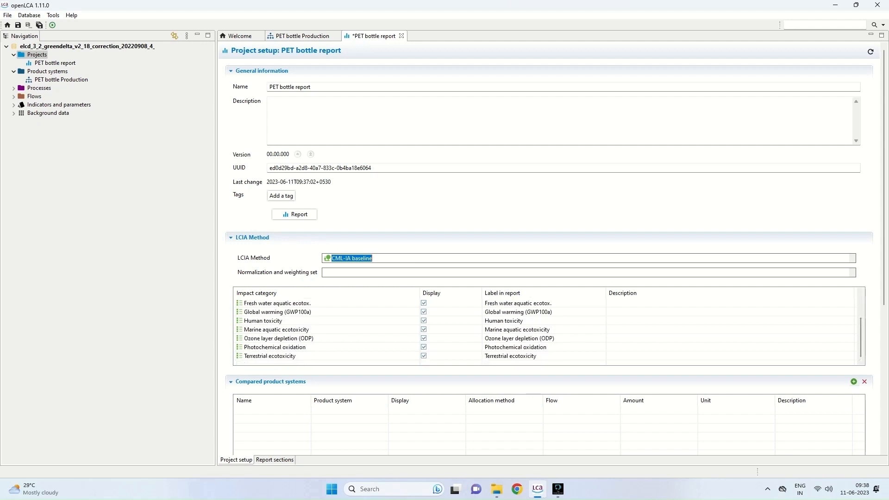
{"action": "mouse_move", "coordinate": [853, 382]}
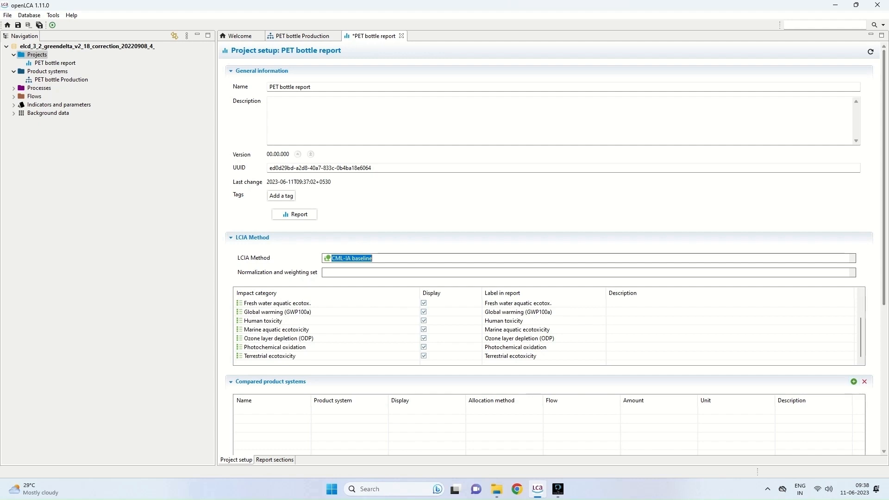
{"action": "scroll", "scroll_direction": "down", "scroll_amount": 3}
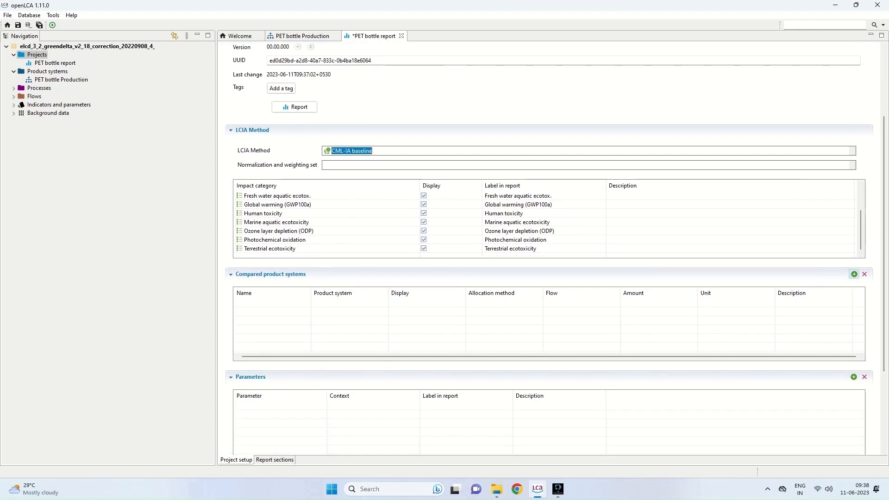
Add PET bottle Production as compared variant Option1 (1.065 kg PET bottle filled)
{"action": "left_click", "coordinate": [853, 274]}
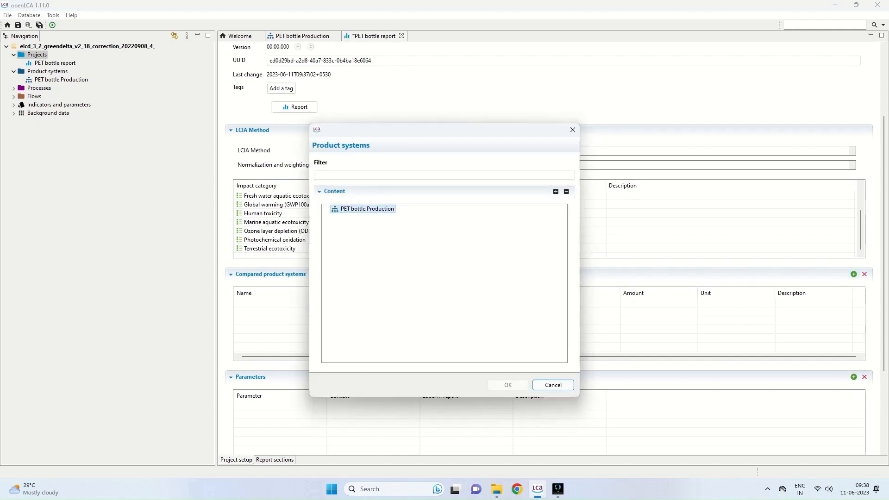
{"action": "left_click", "coordinate": [507, 385]}
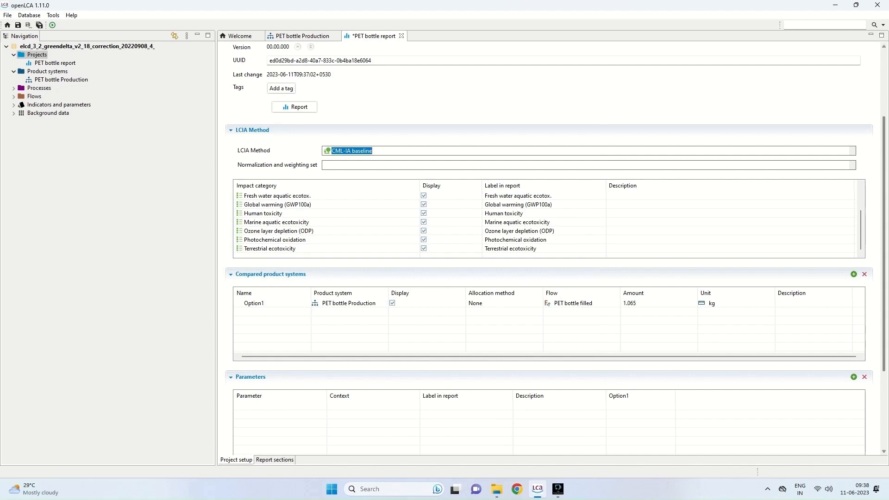
{"action": "scroll", "scroll_direction": "down", "scroll_amount": 3}
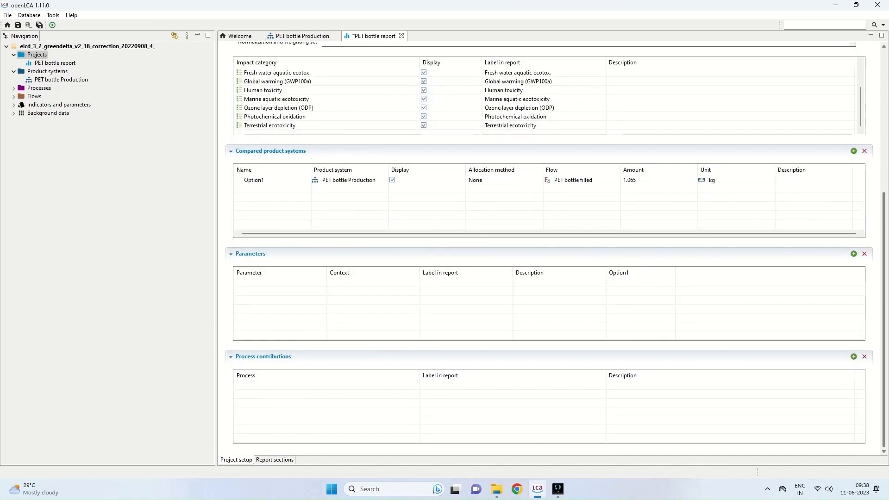
{"action": "scroll", "scroll_direction": "up", "scroll_amount": 3}
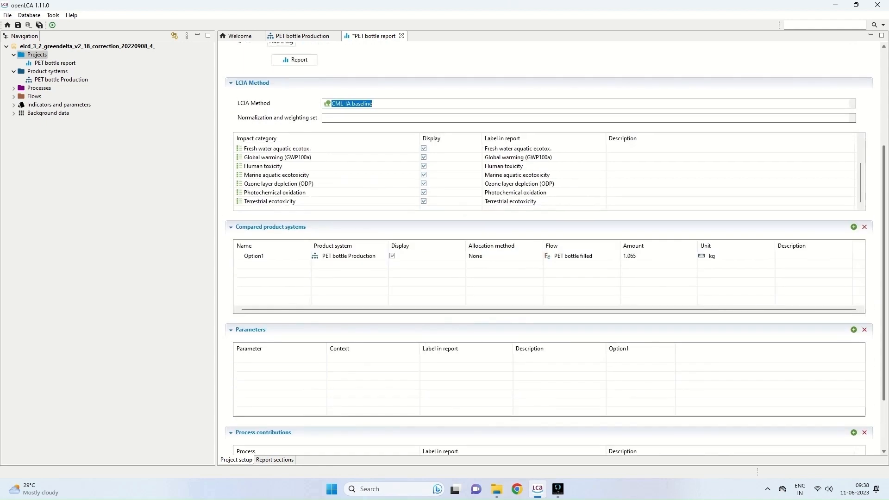
{"action": "scroll", "scroll_direction": "up", "scroll_amount": 3}
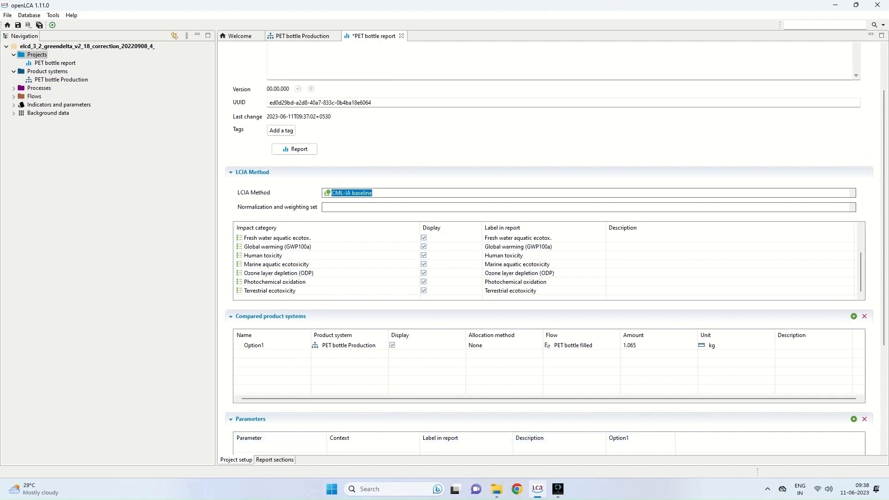
{"action": "scroll", "scroll_direction": "down", "scroll_amount": 3}
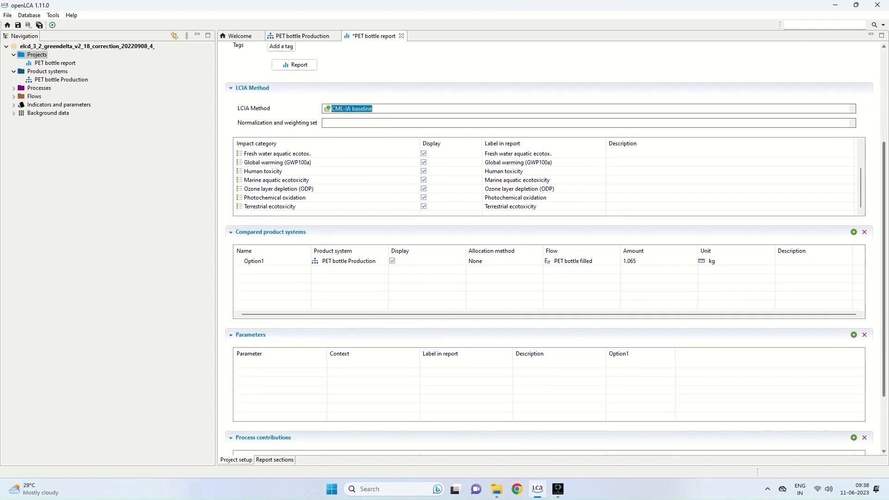
{"action": "scroll", "scroll_direction": "down", "scroll_amount": 3}
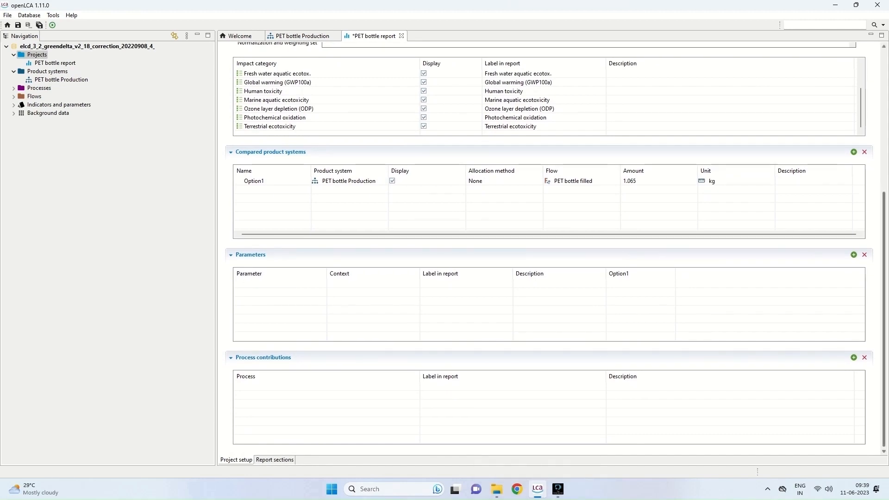
{"action": "scroll", "scroll_direction": "up", "scroll_amount": 3}
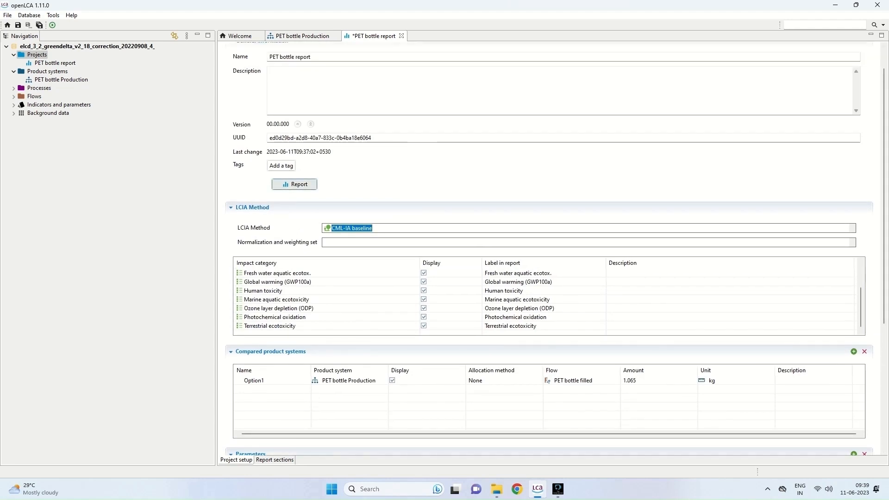
Generate the report and scroll to Option1's CML-IA results table and single-indicator chart
{"action": "left_click", "coordinate": [293, 183]}
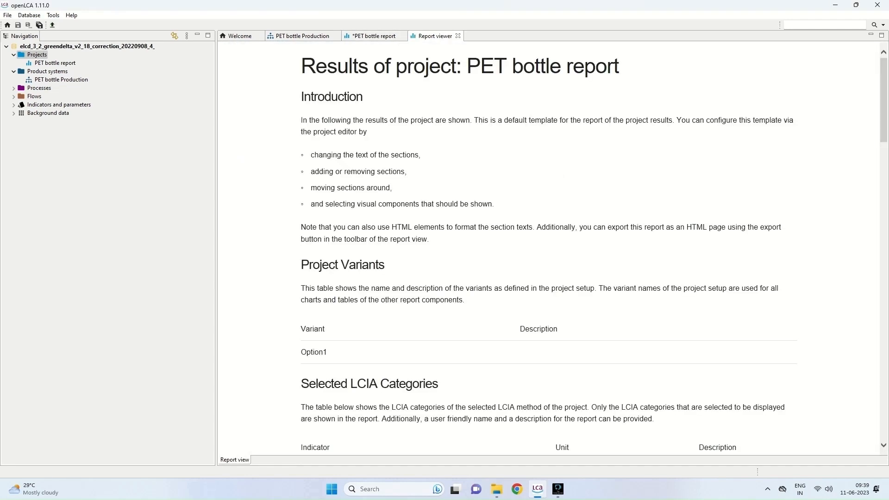
{"action": "scroll", "scroll_direction": "down", "scroll_amount": 3}
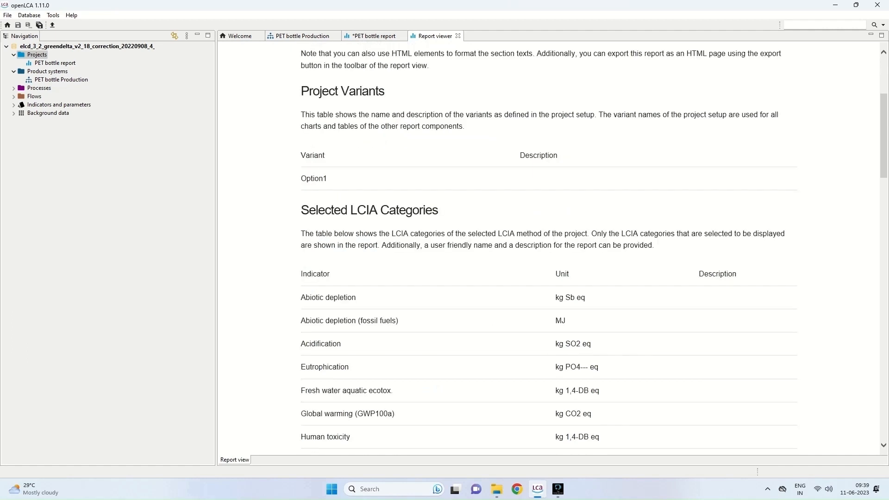
{"action": "scroll", "scroll_direction": "down", "scroll_amount": 3}
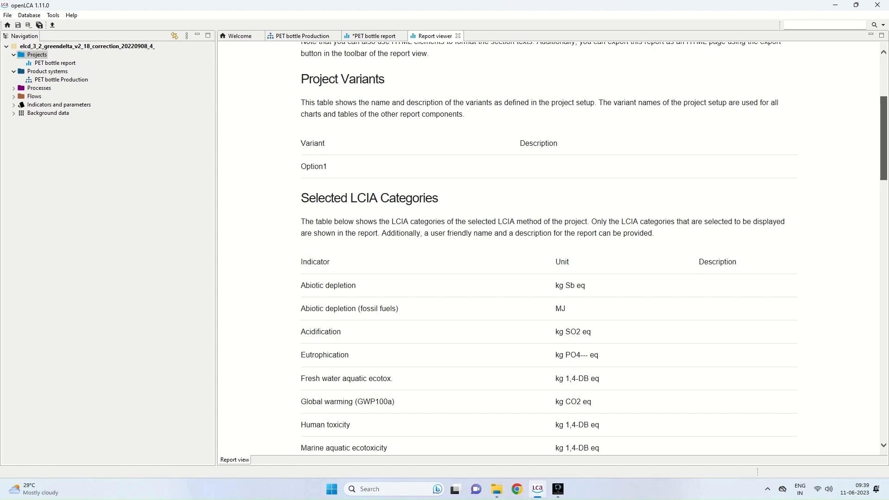
{"action": "scroll", "scroll_direction": "down", "scroll_amount": 3}
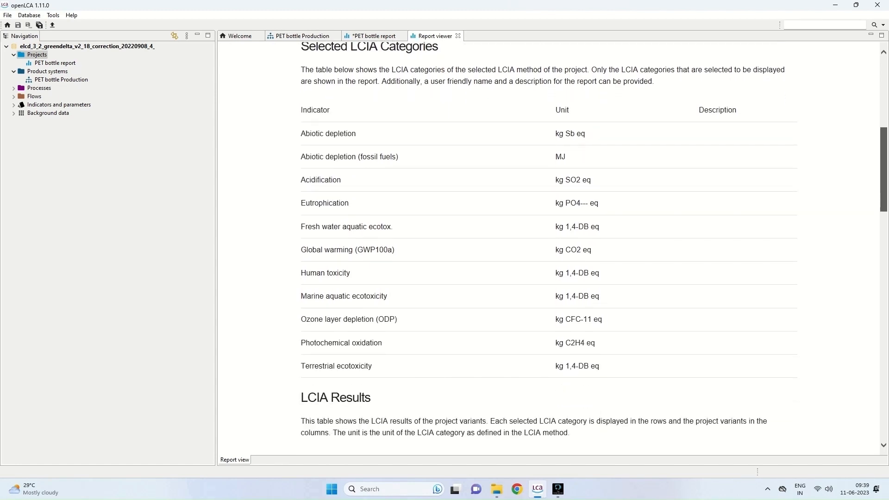
{"action": "scroll", "scroll_direction": "down", "scroll_amount": 3}
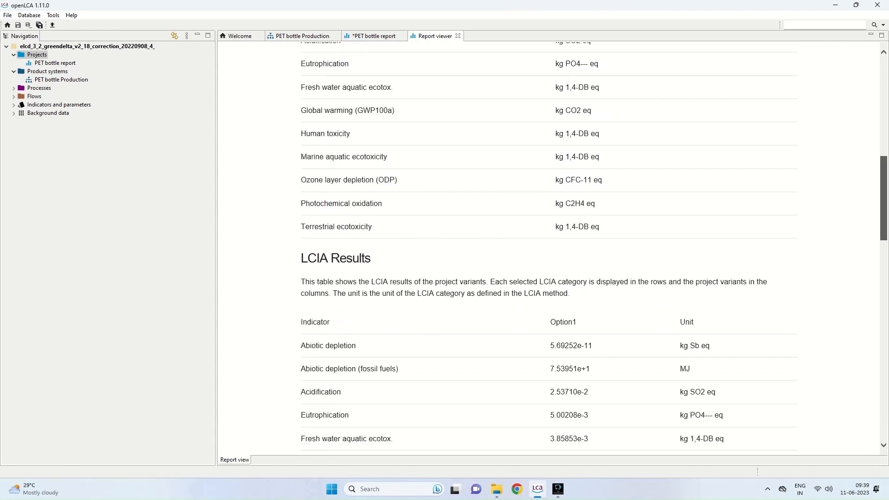
{"action": "scroll", "scroll_direction": "down", "scroll_amount": 3}
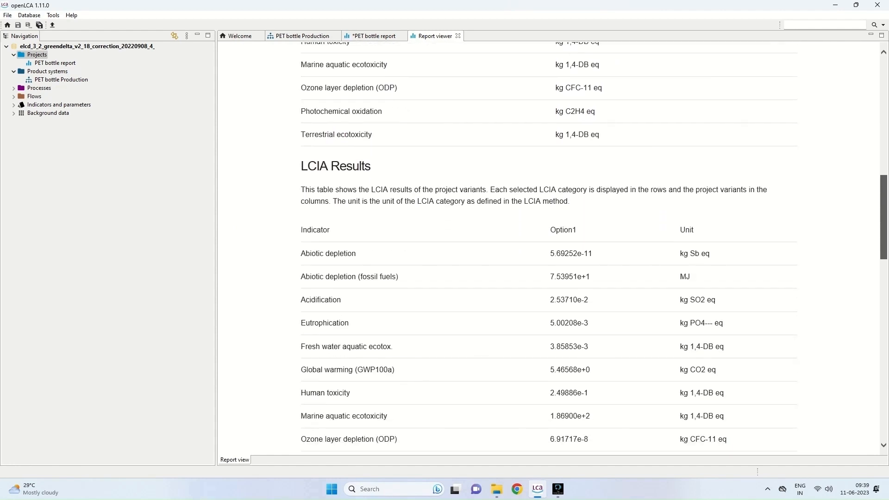
{"action": "scroll", "scroll_direction": "down", "scroll_amount": 3}
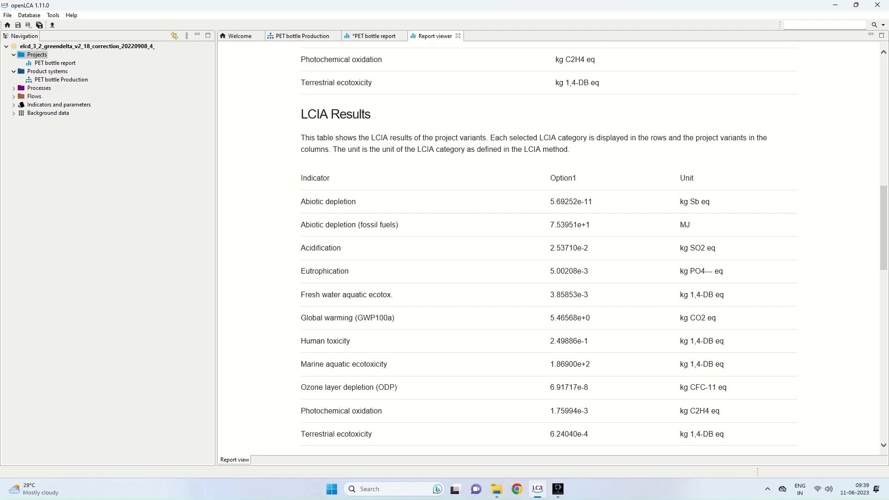
{"action": "scroll", "scroll_direction": "down", "scroll_amount": 3}
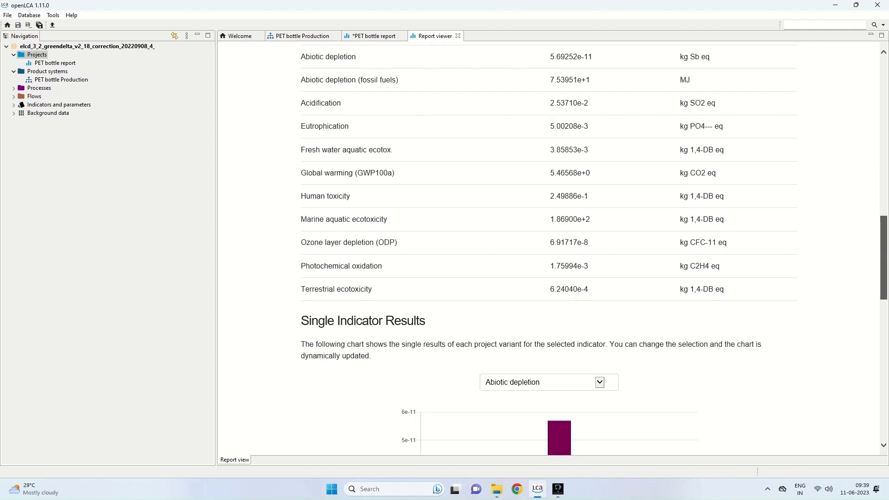
{"action": "scroll", "scroll_direction": "down", "scroll_amount": 3}
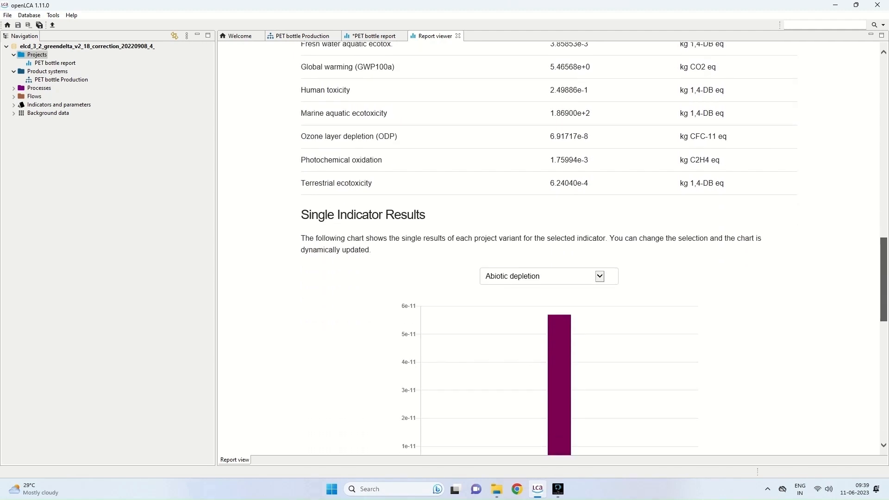
{"action": "scroll", "scroll_direction": "down", "scroll_amount": 3}
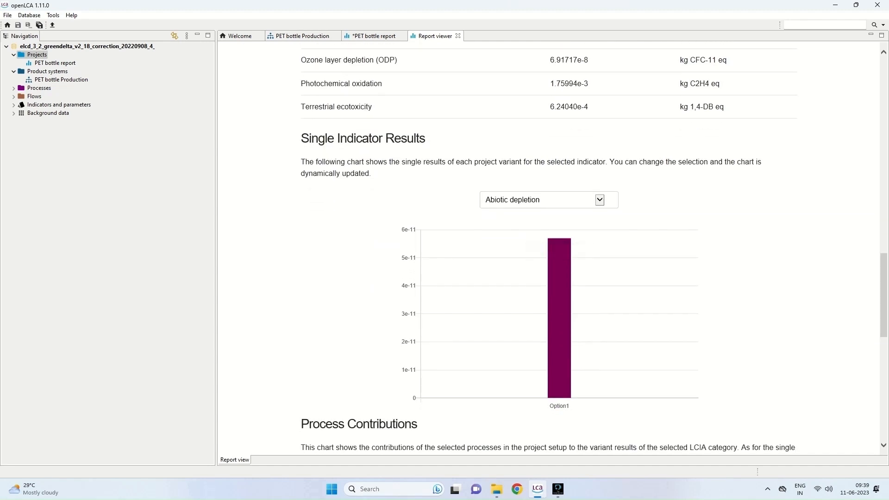
Chart Acidification, then Ozone layer depletion (ODP), then Human toxicity in Single Indicator Results
{"action": "left_click", "coordinate": [599, 200]}
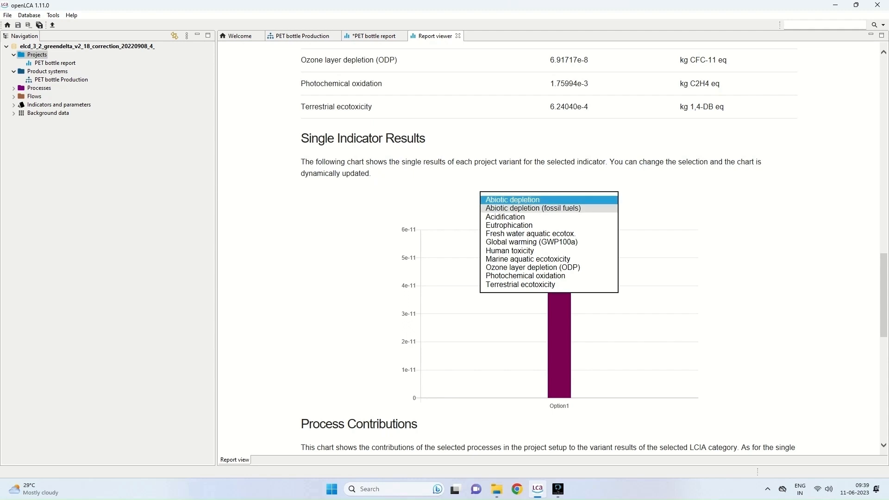
{"action": "left_click", "coordinate": [504, 217]}
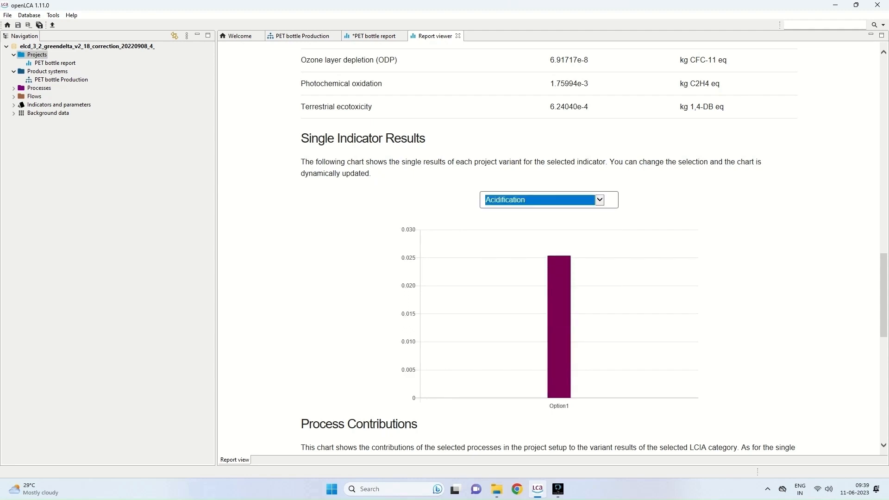
{"action": "left_click", "coordinate": [599, 200]}
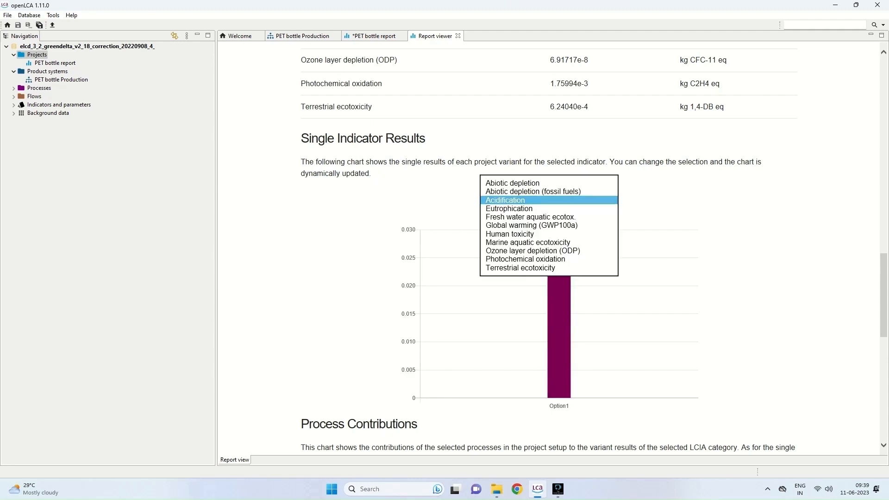
{"action": "left_click", "coordinate": [520, 268]}
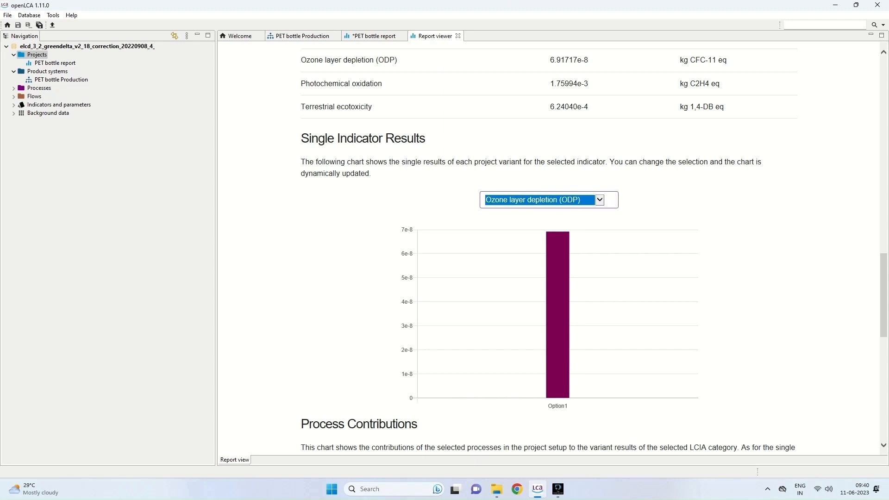
{"action": "left_click", "coordinate": [599, 199]}
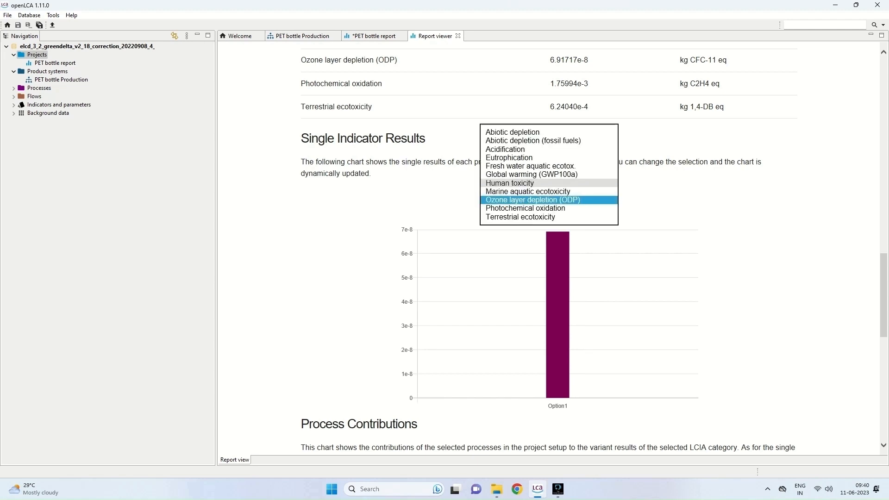
{"action": "left_click", "coordinate": [509, 183]}
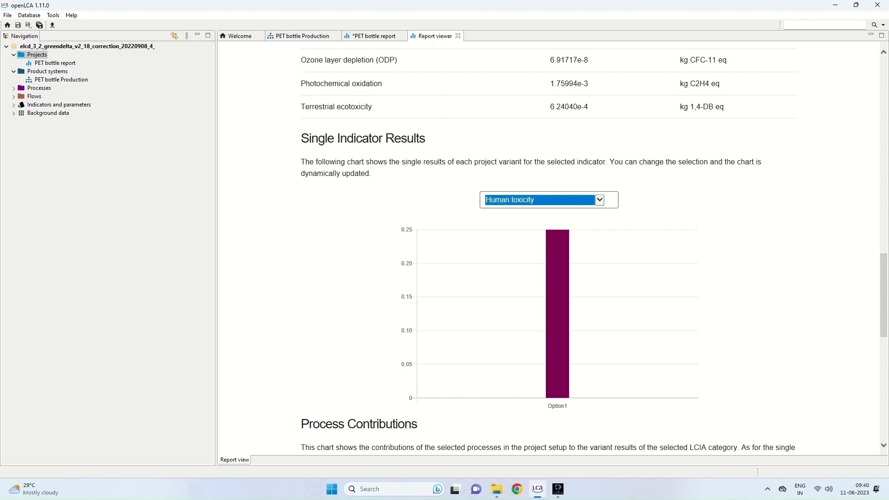
{"action": "scroll", "scroll_direction": "down", "scroll_amount": 3}
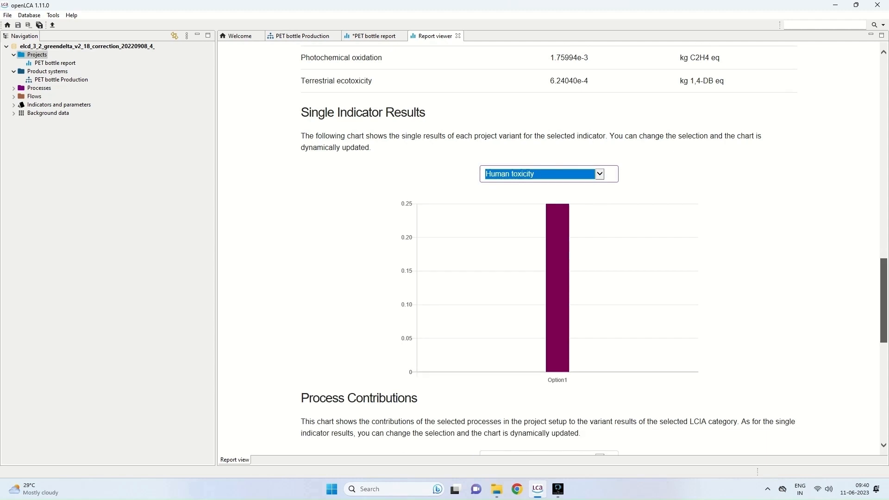
{"action": "scroll", "scroll_direction": "down", "scroll_amount": 3}
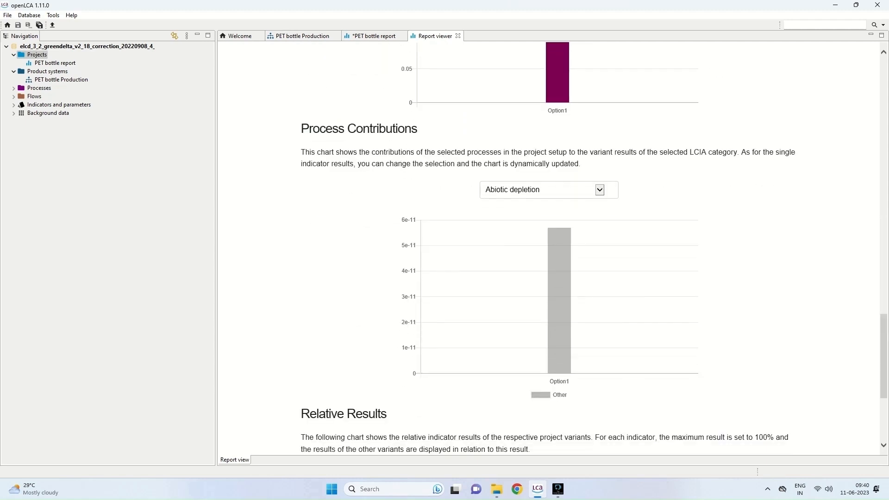
Switch the Process Contributions chart to Ozone layer depletion (ODP) and view Relative Results
{"action": "left_click", "coordinate": [538, 189]}
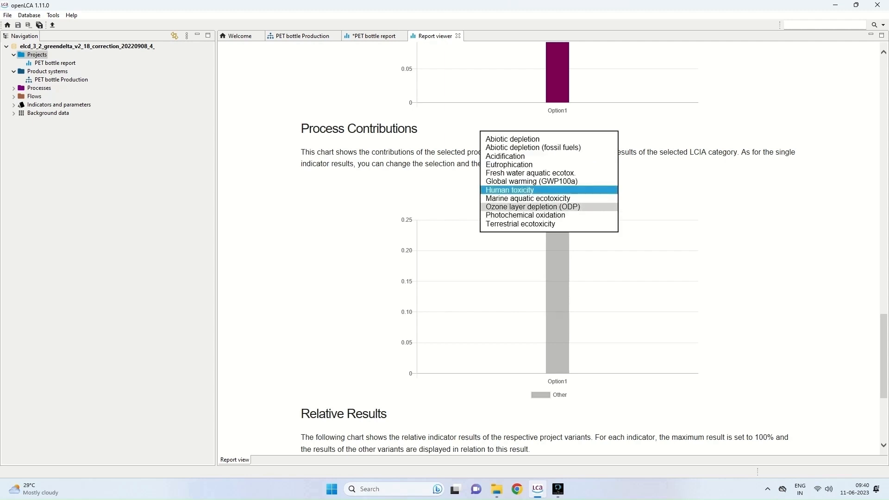
{"action": "left_click", "coordinate": [532, 206]}
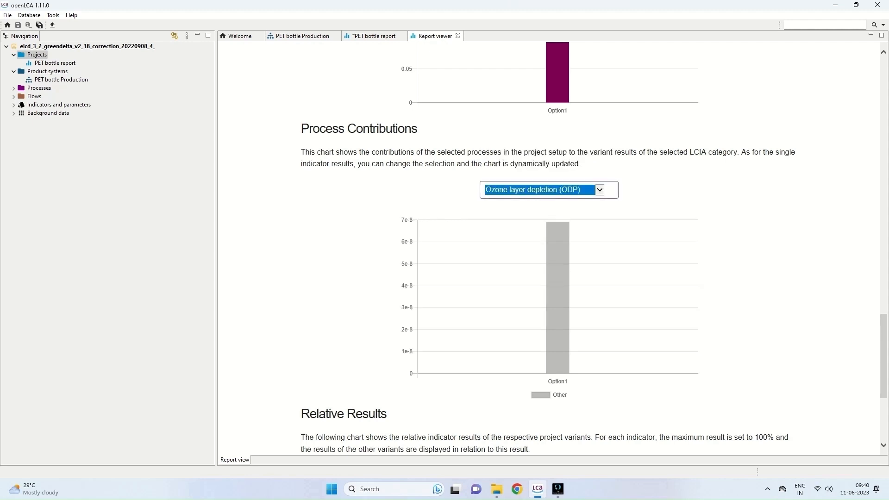
{"action": "scroll", "scroll_direction": "up", "scroll_amount": 3}
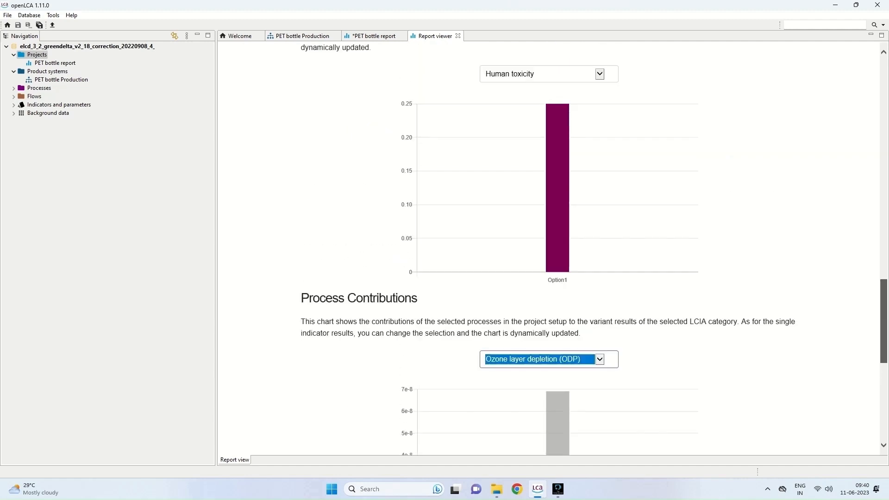
{"action": "scroll", "scroll_direction": "up", "scroll_amount": 3}
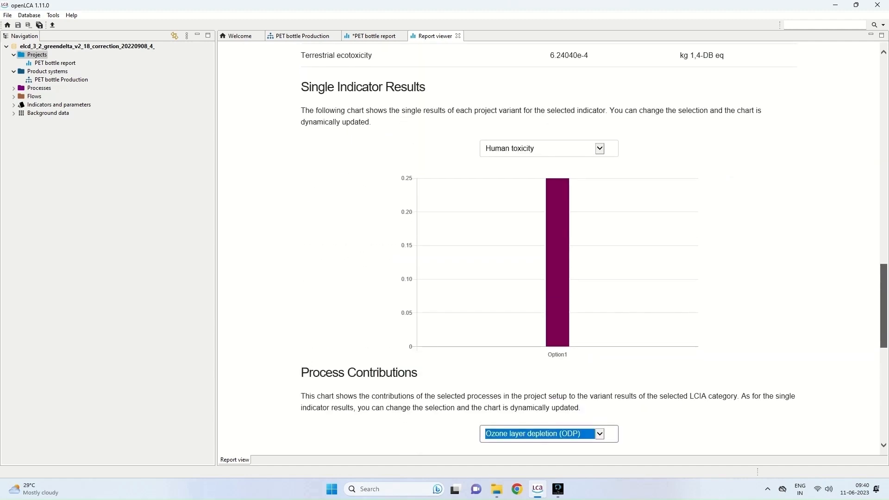
{"action": "scroll", "scroll_direction": "down", "scroll_amount": 3}
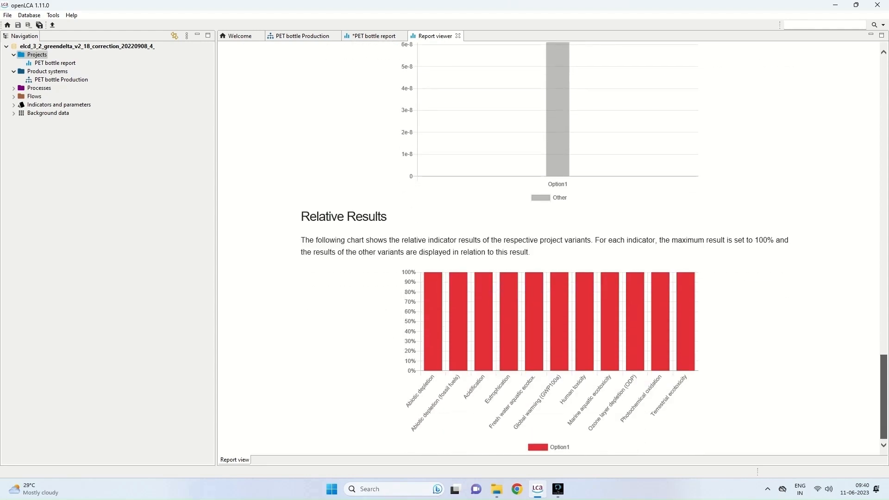
{"action": "scroll", "scroll_direction": "up", "scroll_amount": 3}
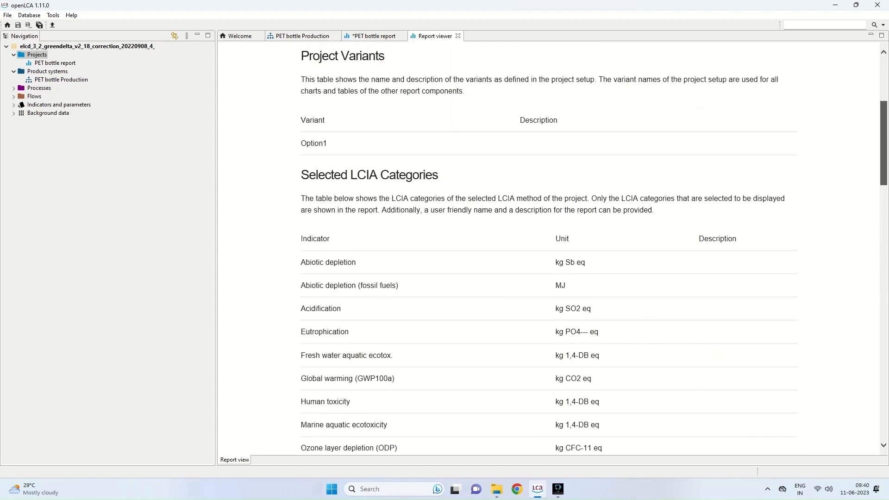
{"action": "scroll", "scroll_direction": "down", "scroll_amount": 3}
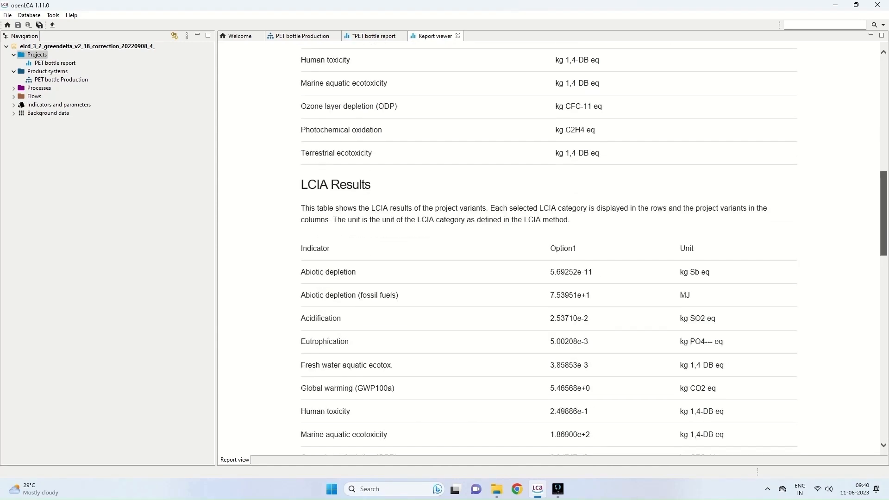
{"action": "scroll", "scroll_direction": "down", "scroll_amount": 3}
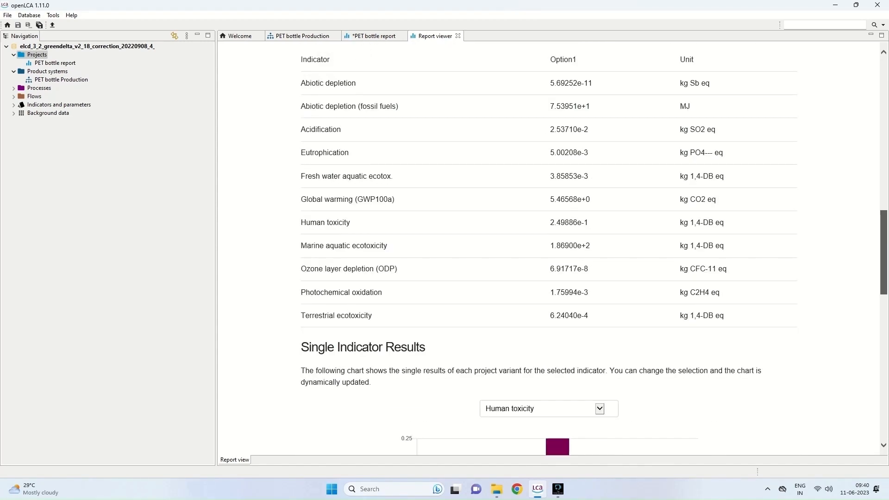
{"action": "scroll", "scroll_direction": "up", "scroll_amount": 3}
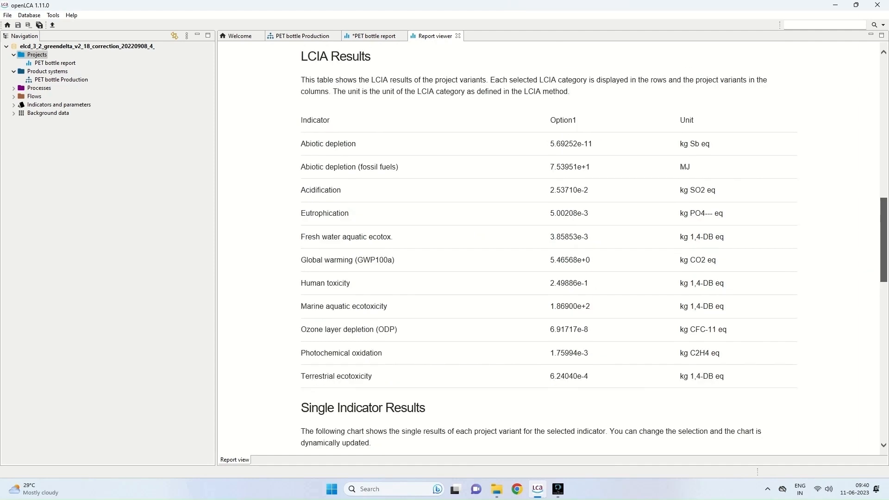
{"action": "scroll", "scroll_direction": "down", "scroll_amount": 3}
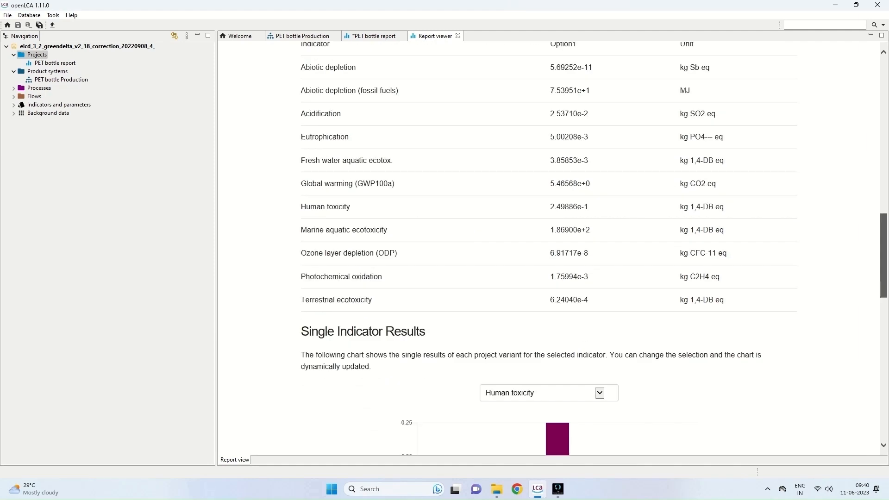
{"action": "scroll", "scroll_direction": "up", "scroll_amount": 3}
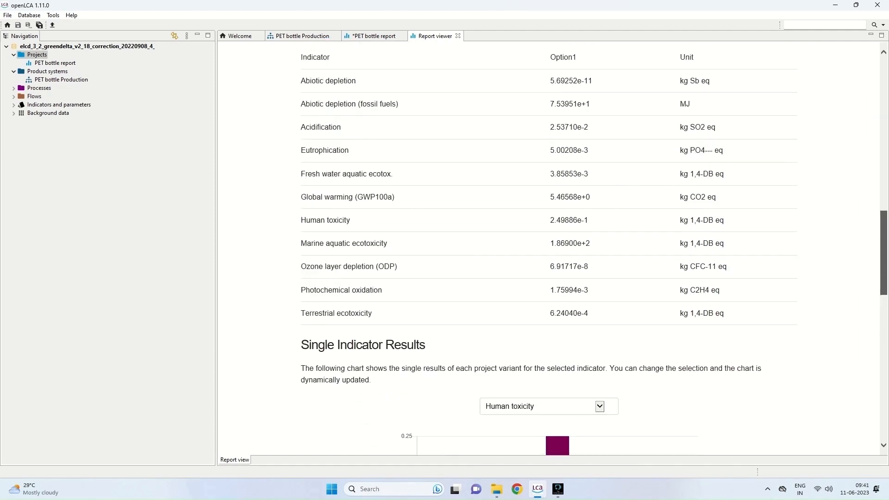
{"action": "scroll", "scroll_direction": "down", "scroll_amount": 3}
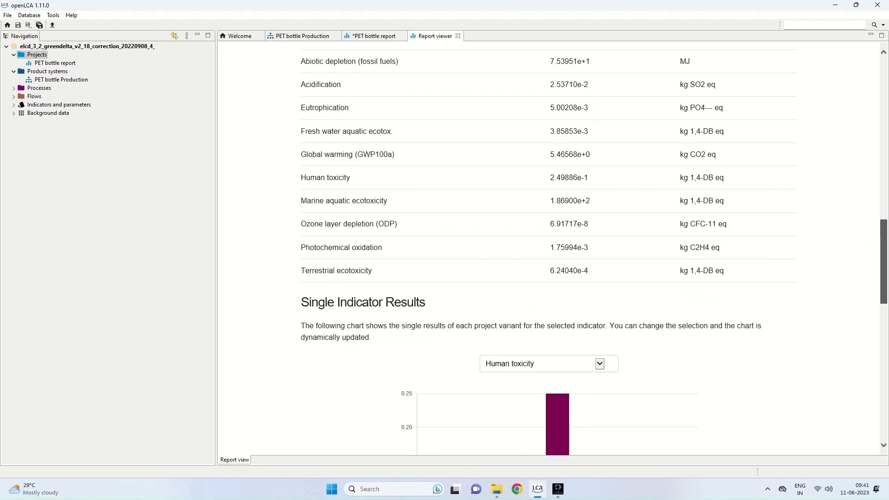
{"action": "scroll", "scroll_direction": "down", "scroll_amount": 3}
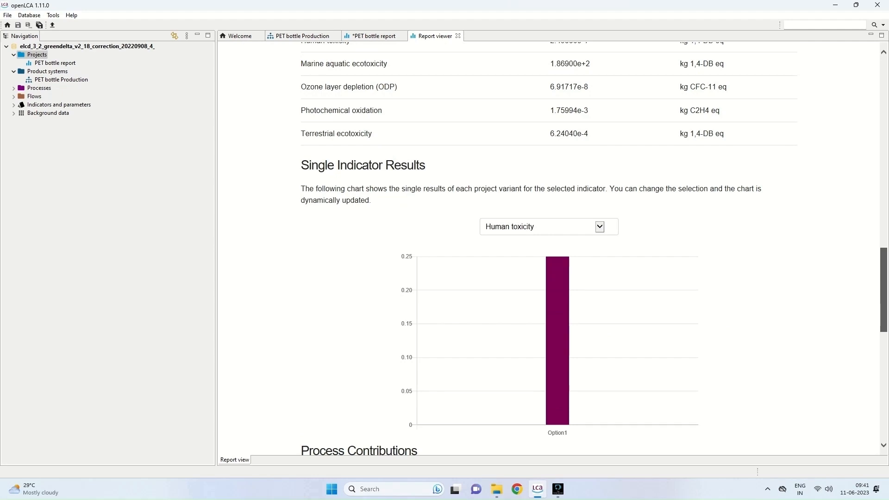
{"action": "scroll", "scroll_direction": "down", "scroll_amount": 3}
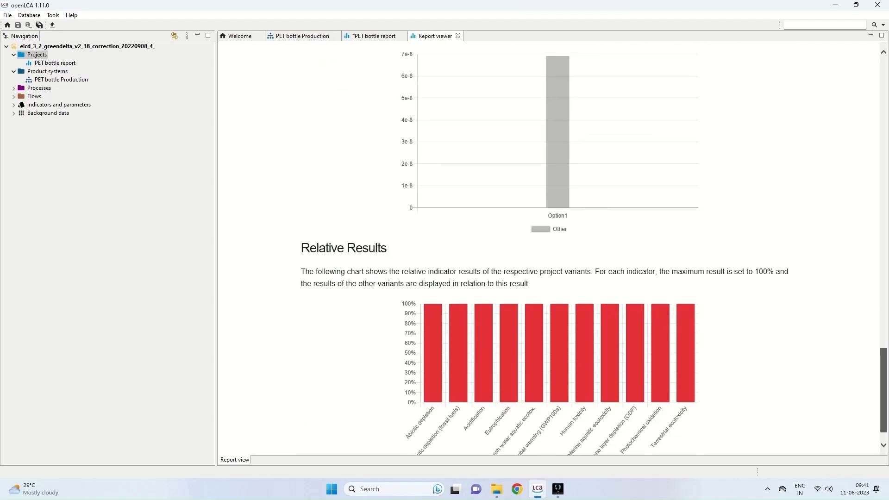
{"action": "scroll", "scroll_direction": "up", "scroll_amount": 3}
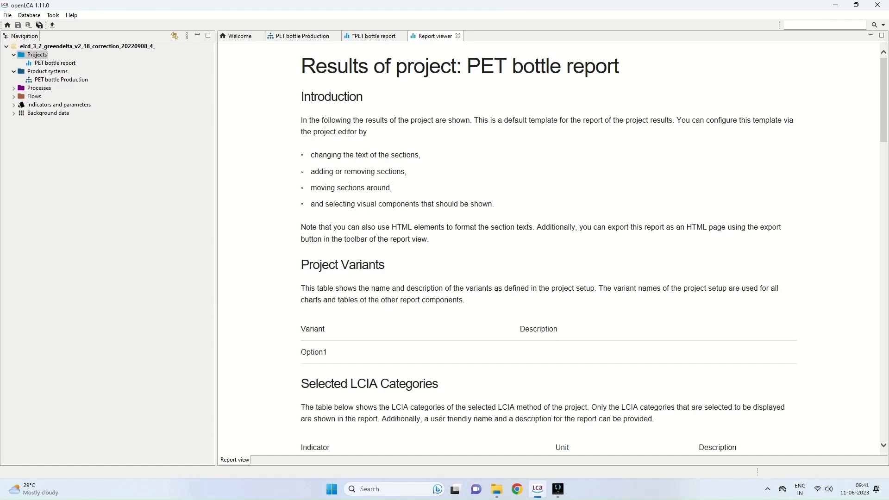
{"action": "scroll", "scroll_direction": "down", "scroll_amount": 3}
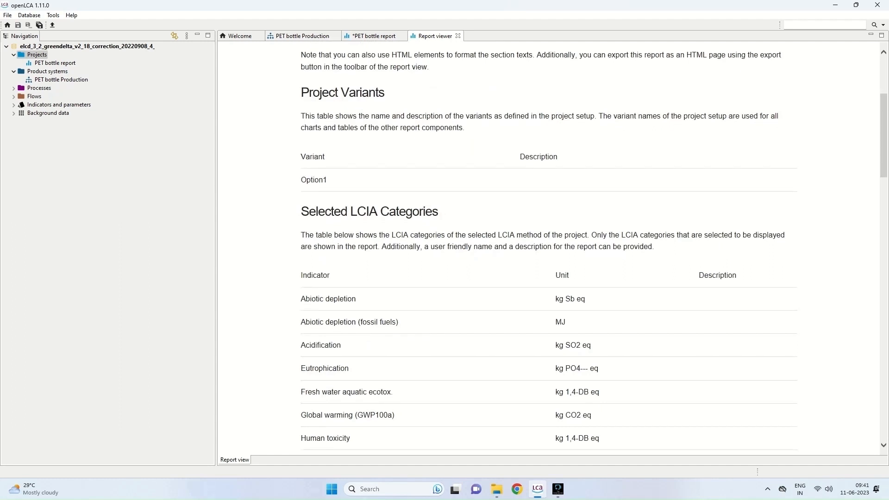
{"action": "scroll", "scroll_direction": "down", "scroll_amount": 3}
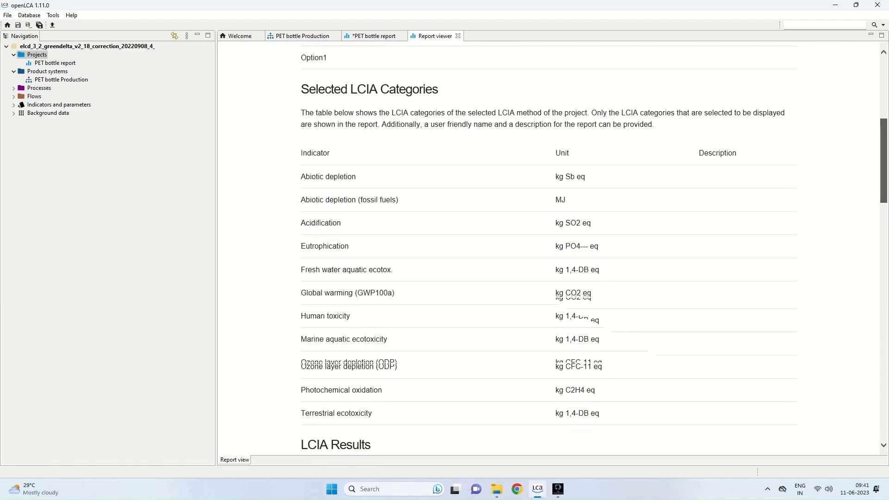
{"action": "scroll", "scroll_direction": "down", "scroll_amount": 3}
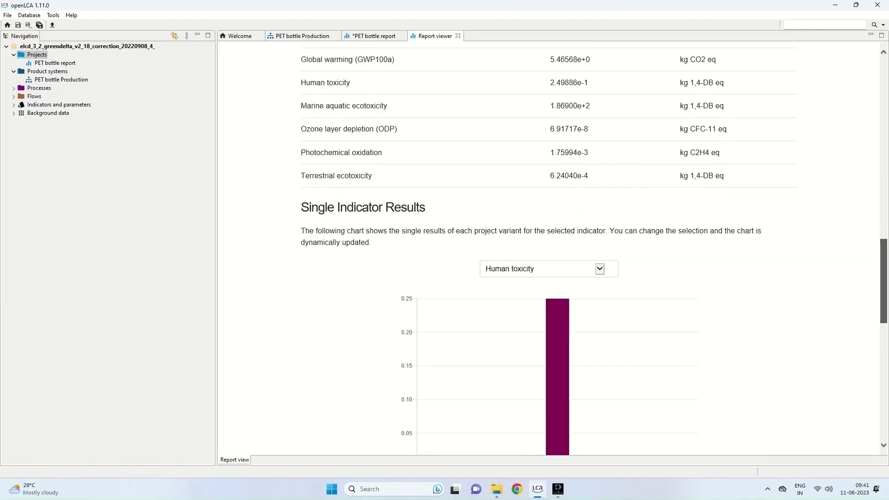
{"action": "scroll", "scroll_direction": "down", "scroll_amount": 3}
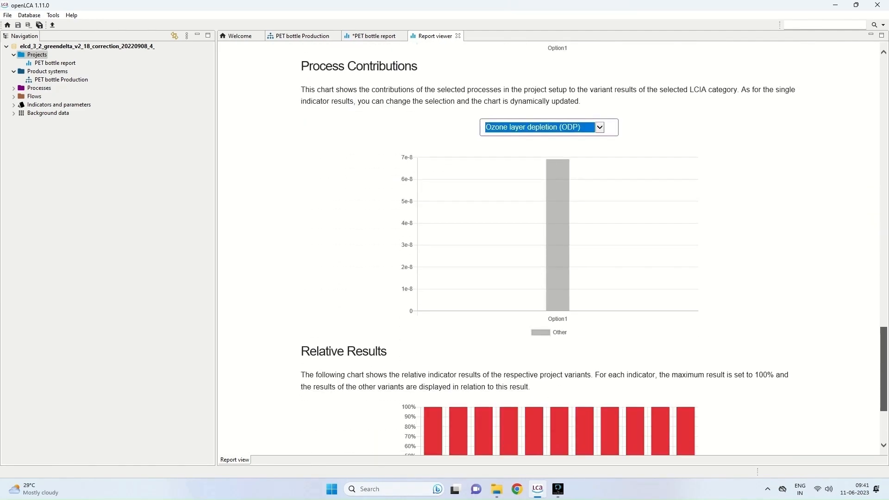
{"action": "scroll", "scroll_direction": "down", "scroll_amount": 3}
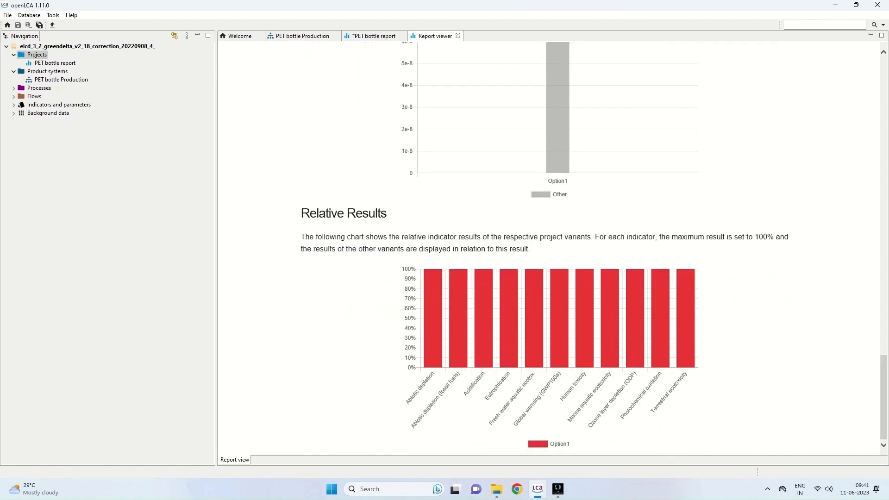
{"action": "mouse_move", "coordinate": [55, 62]}
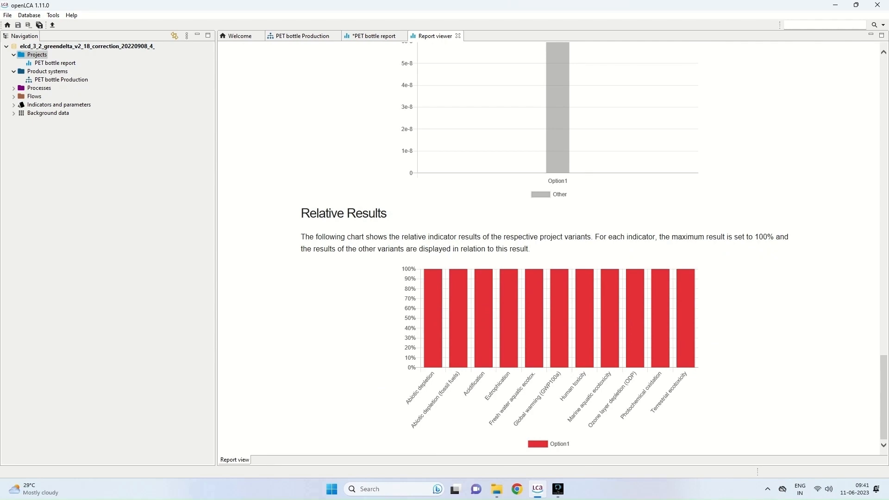
{"action": "scroll", "scroll_direction": "up", "scroll_amount": 3}
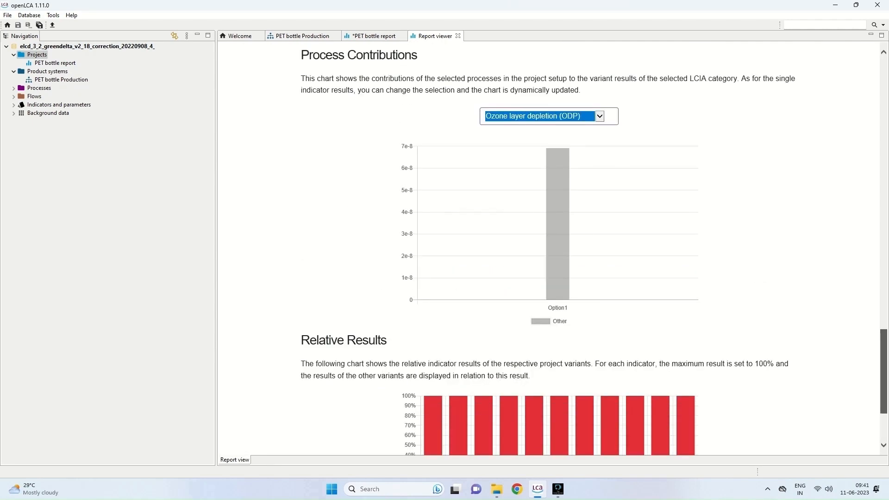
{"action": "scroll", "scroll_direction": "up", "scroll_amount": 3}
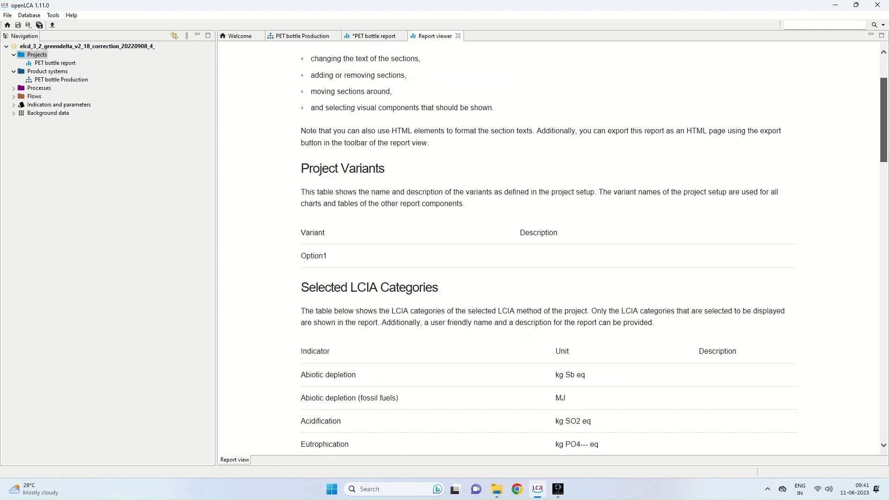
{"action": "scroll", "scroll_direction": "down", "scroll_amount": 3}
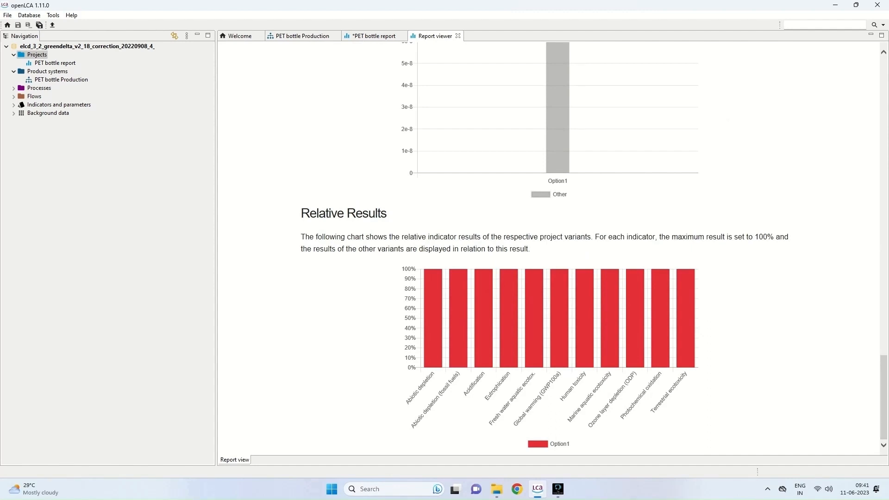